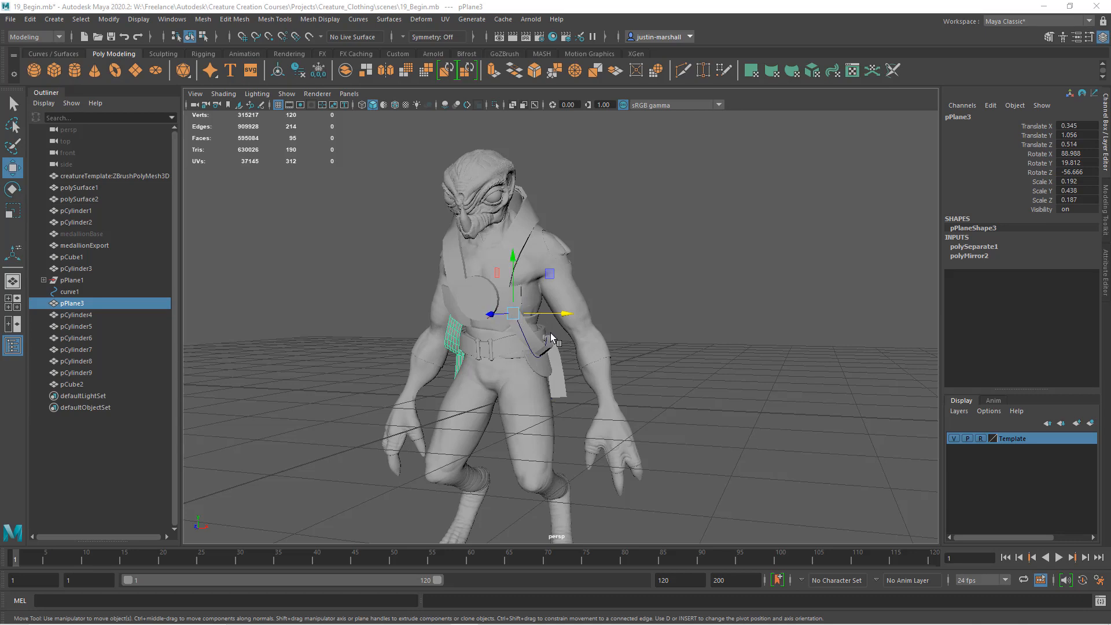
{"action": "mouse_move", "coordinate": [544, 346]}
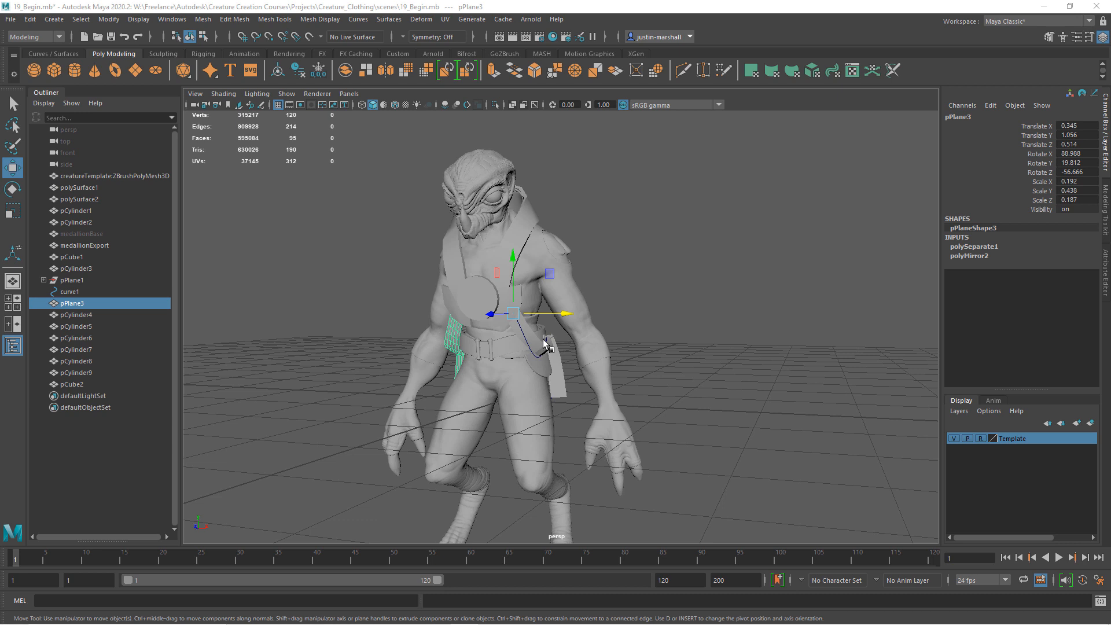
{"action": "mouse_move", "coordinate": [854, 435]}
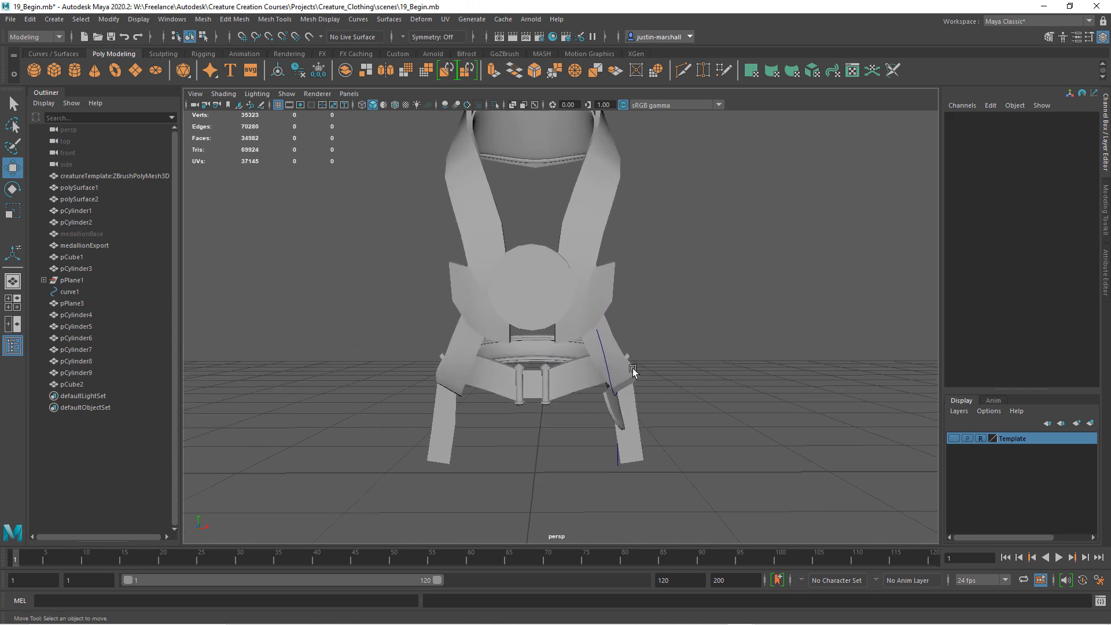
{"action": "mouse_move", "coordinate": [613, 360]}
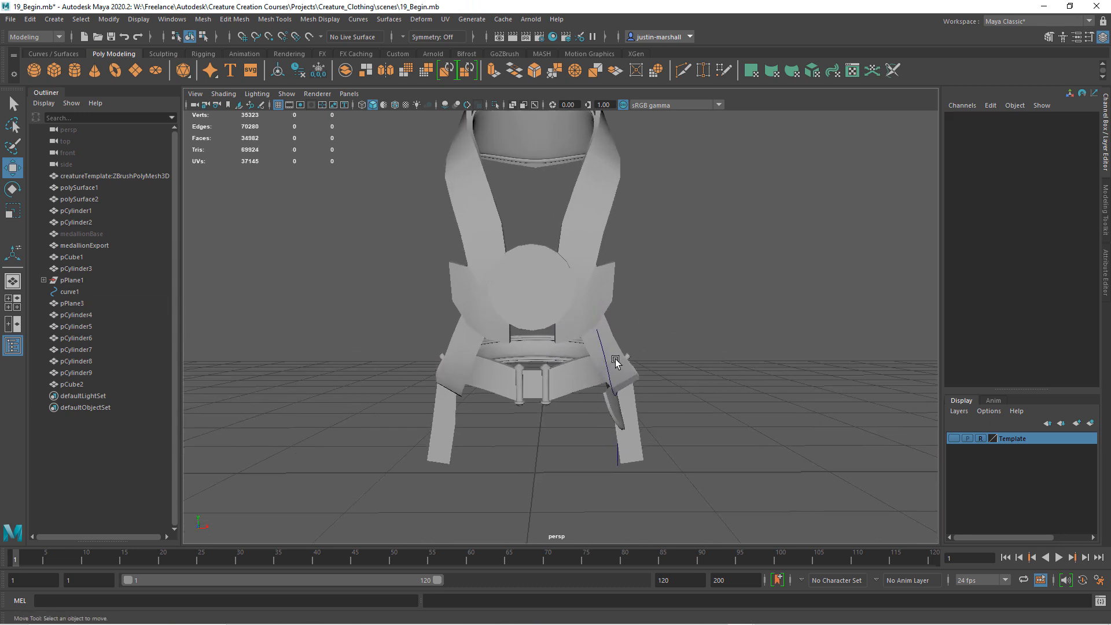
- Remove pPlane3 and pCylinder3, then select the small buckle pieces on the belt
{"action": "left_click", "coordinate": [450, 375]}
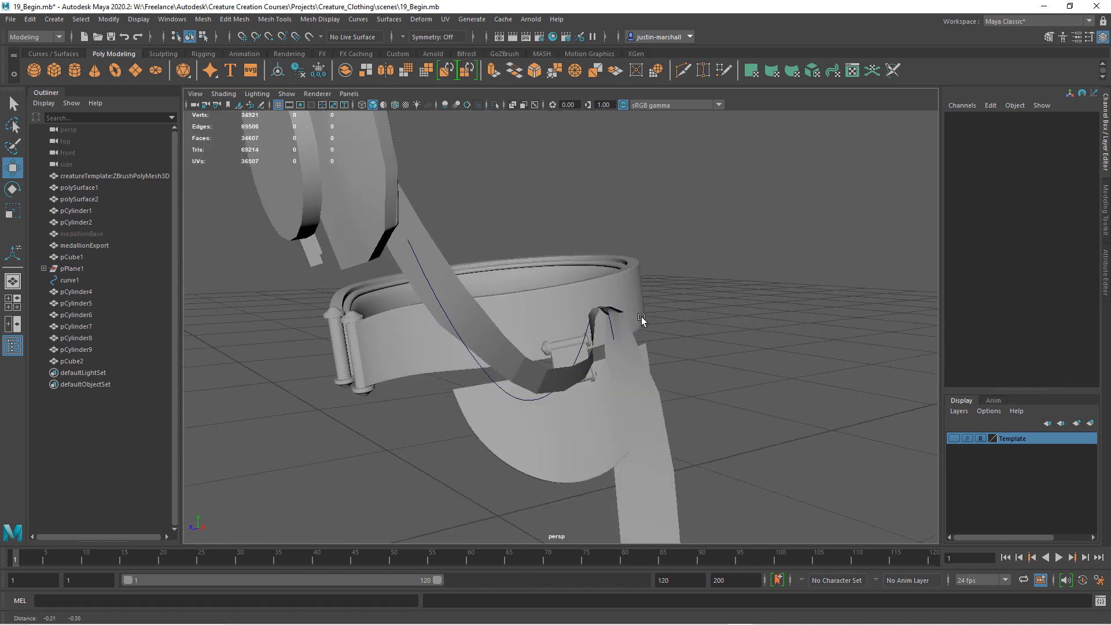
{"action": "left_click", "coordinate": [574, 312]}
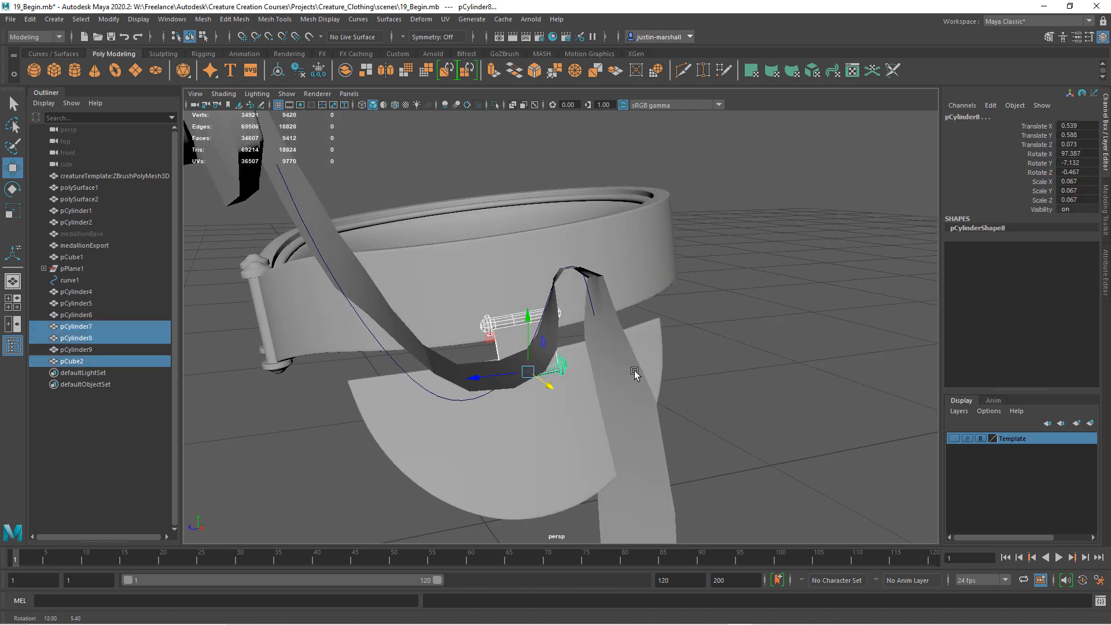
{"action": "mouse_move", "coordinate": [616, 386]}
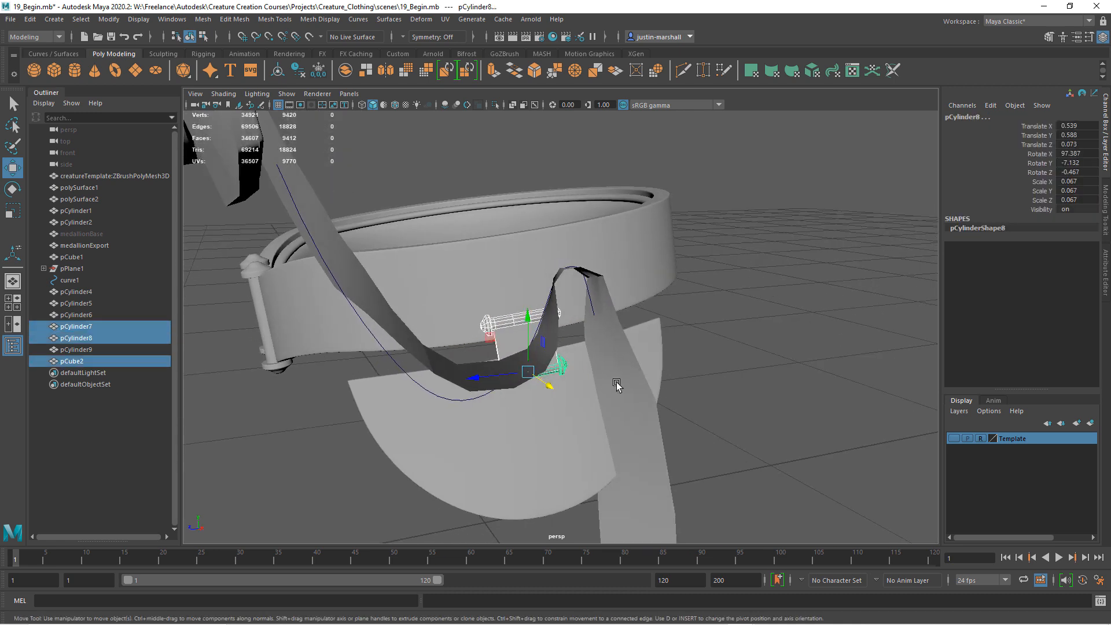
{"action": "mouse_move", "coordinate": [518, 334]}
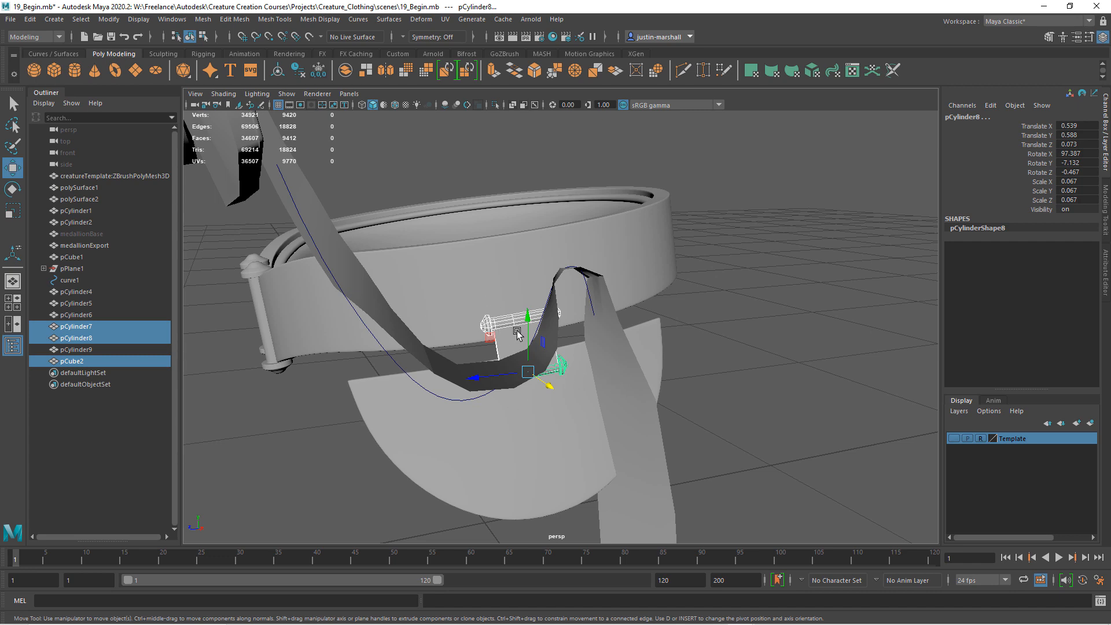
{"action": "mouse_move", "coordinate": [728, 360]}
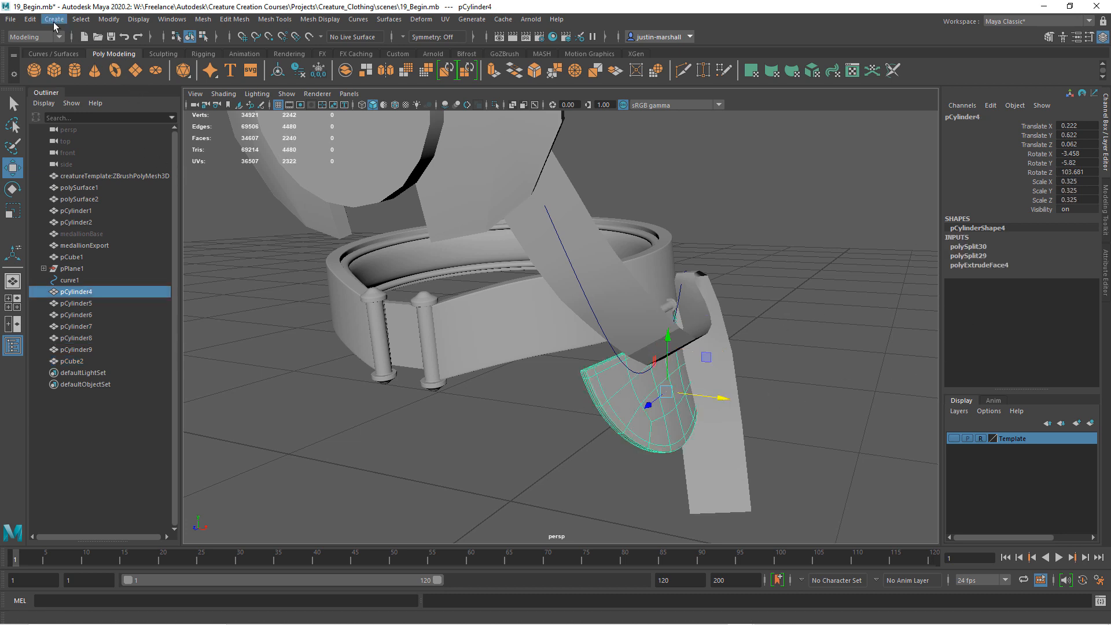
- Delete the hip flap's history and export the selection as hipExport.obj into data
{"action": "left_click", "coordinate": [29, 19]}
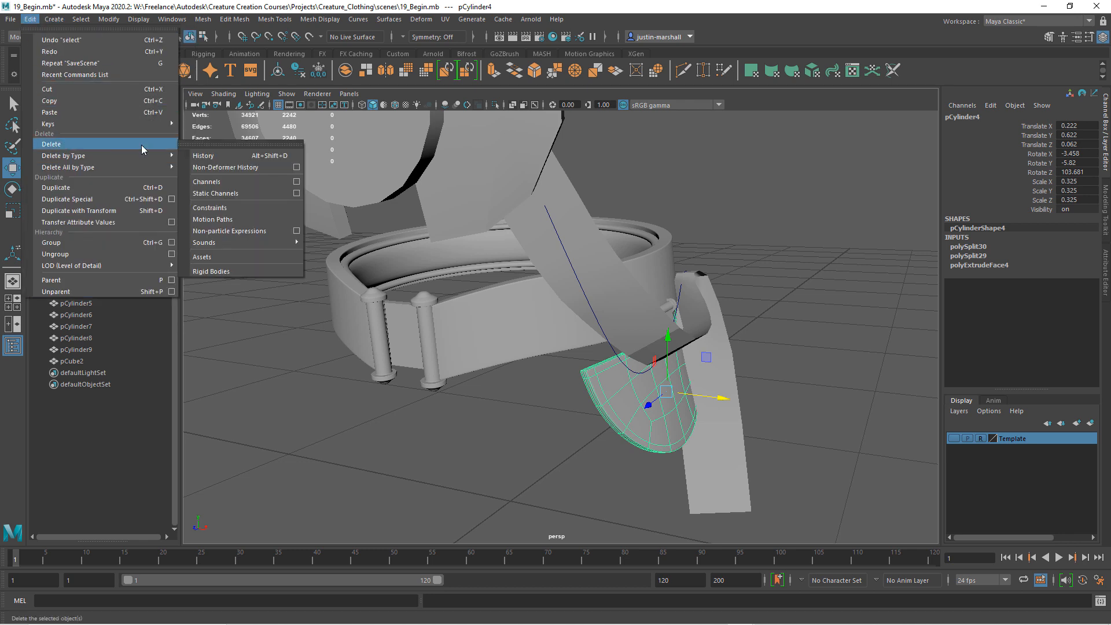
{"action": "left_click", "coordinate": [203, 155]}
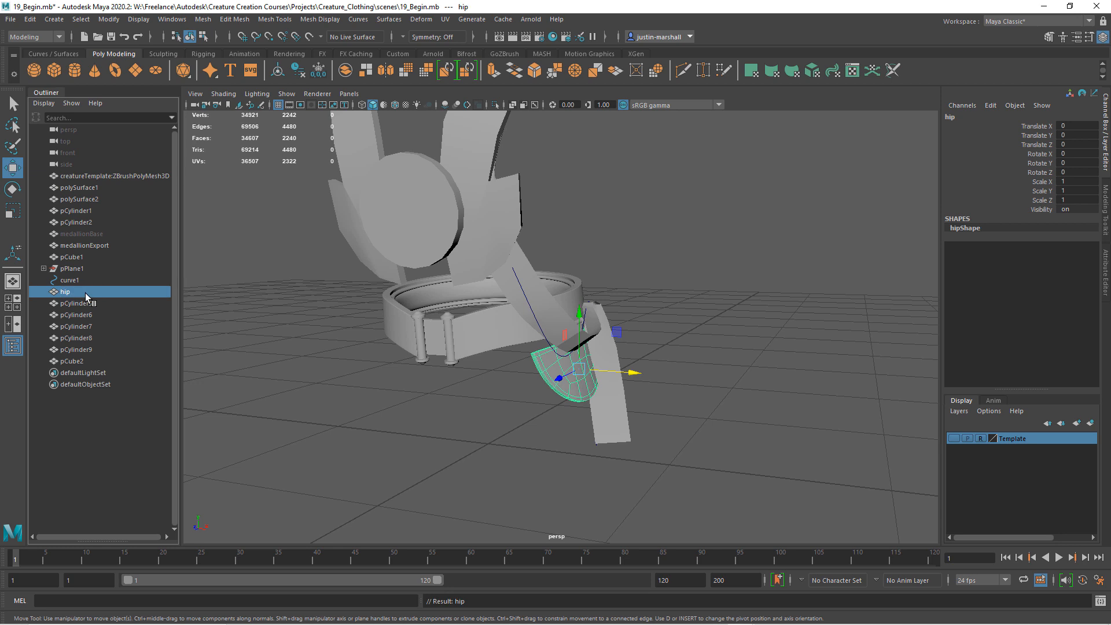
{"action": "left_click", "coordinate": [10, 19]}
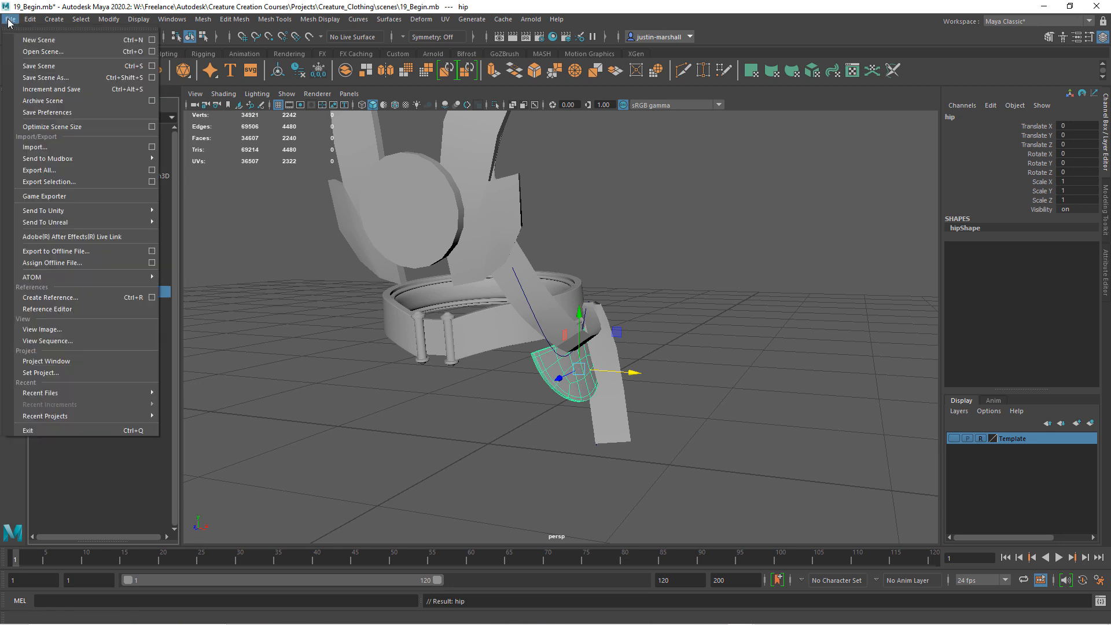
{"action": "mouse_move", "coordinate": [47, 181]}
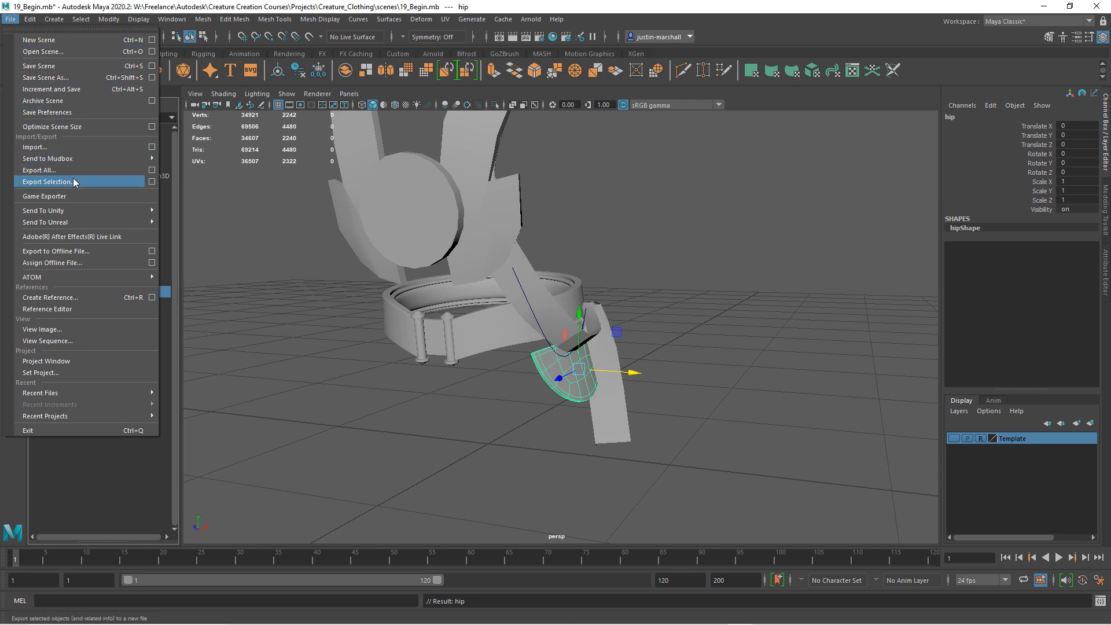
{"action": "left_click", "coordinate": [46, 181]}
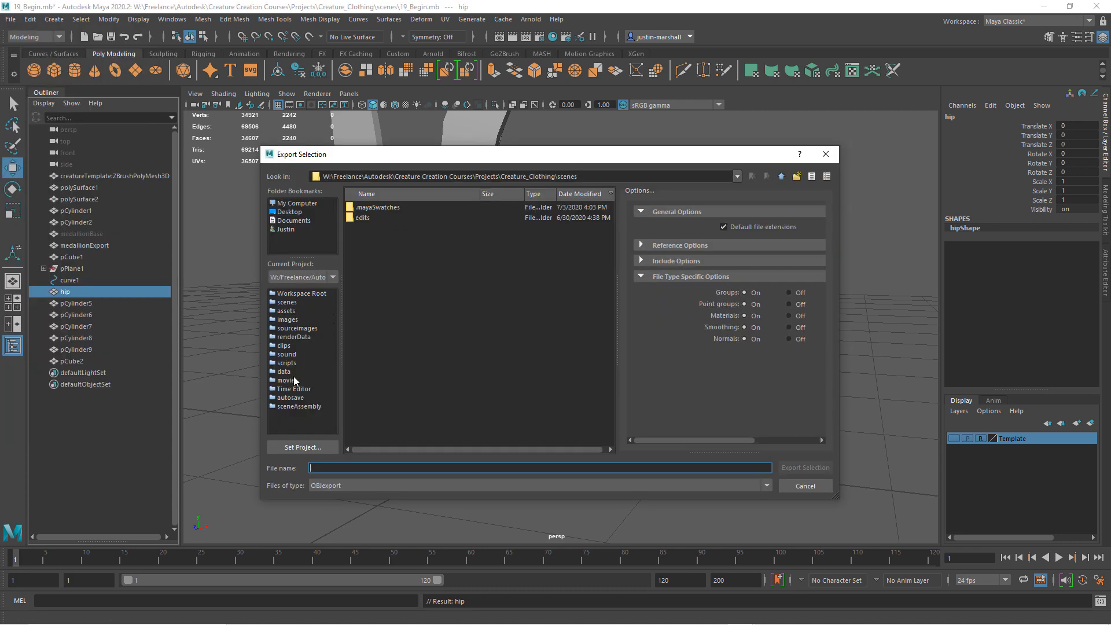
{"action": "double_click", "coordinate": [284, 372]}
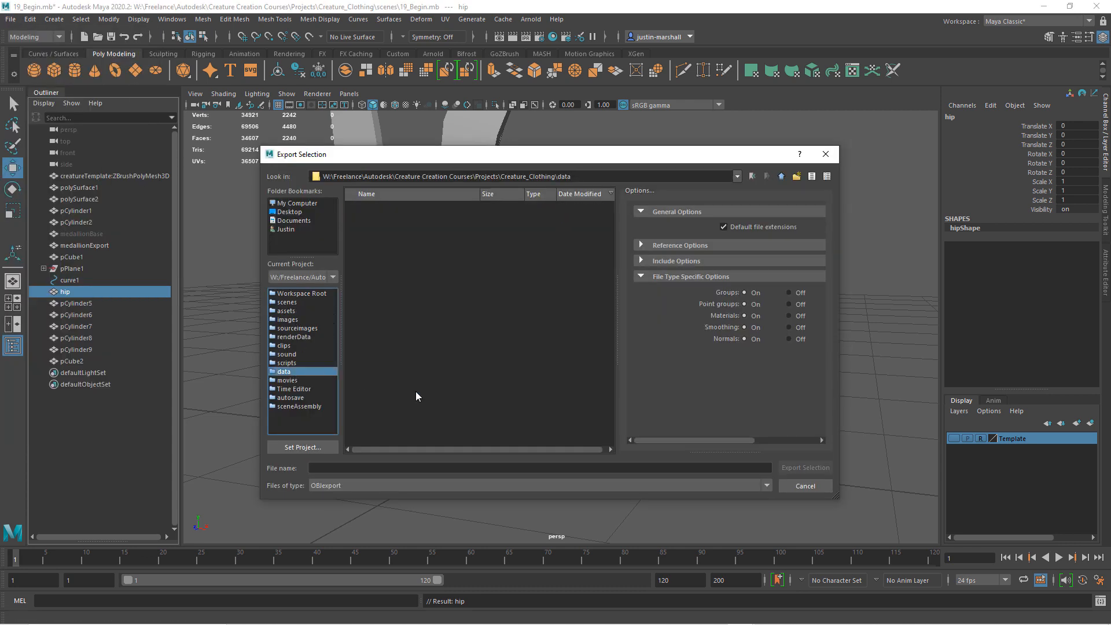
{"action": "left_click", "coordinate": [539, 467]}
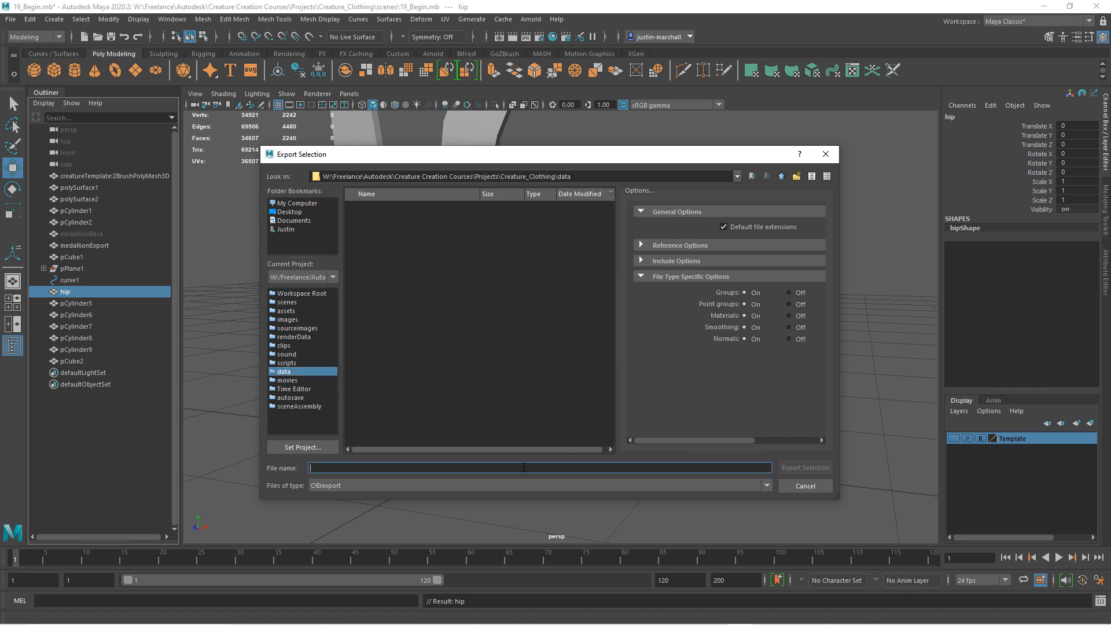
{"action": "type", "text": "hipExport"}
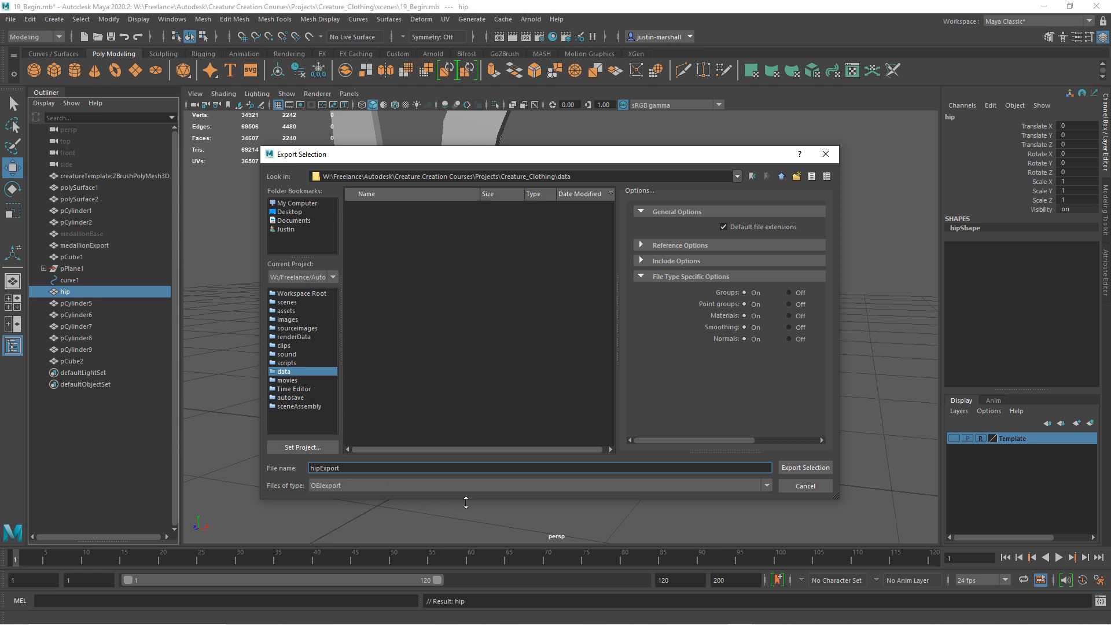
{"action": "left_click", "coordinate": [805, 467]}
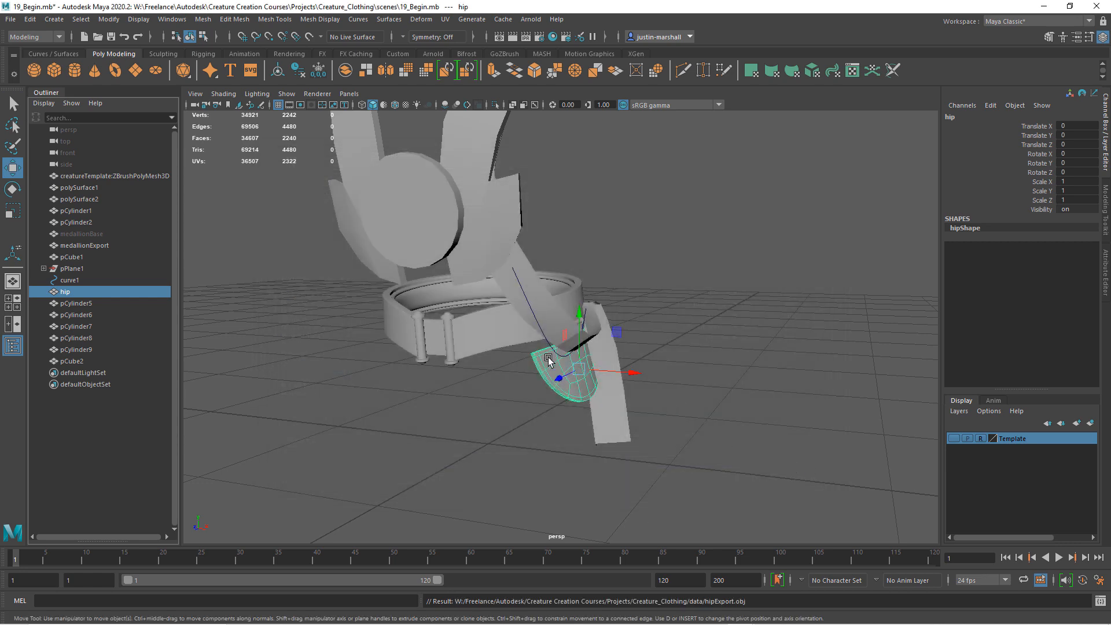
- Clear pCylinder2's history, freeze transforms, rename it belt, and export it as an OBJ
{"action": "left_click", "coordinate": [74, 222]}
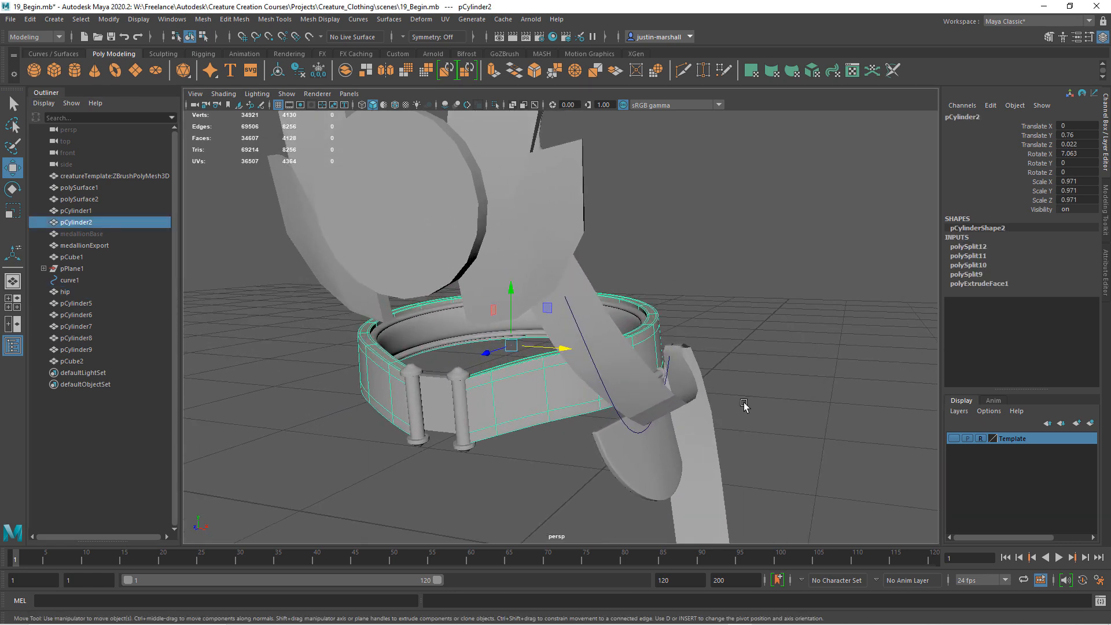
{"action": "left_click", "coordinate": [29, 19]}
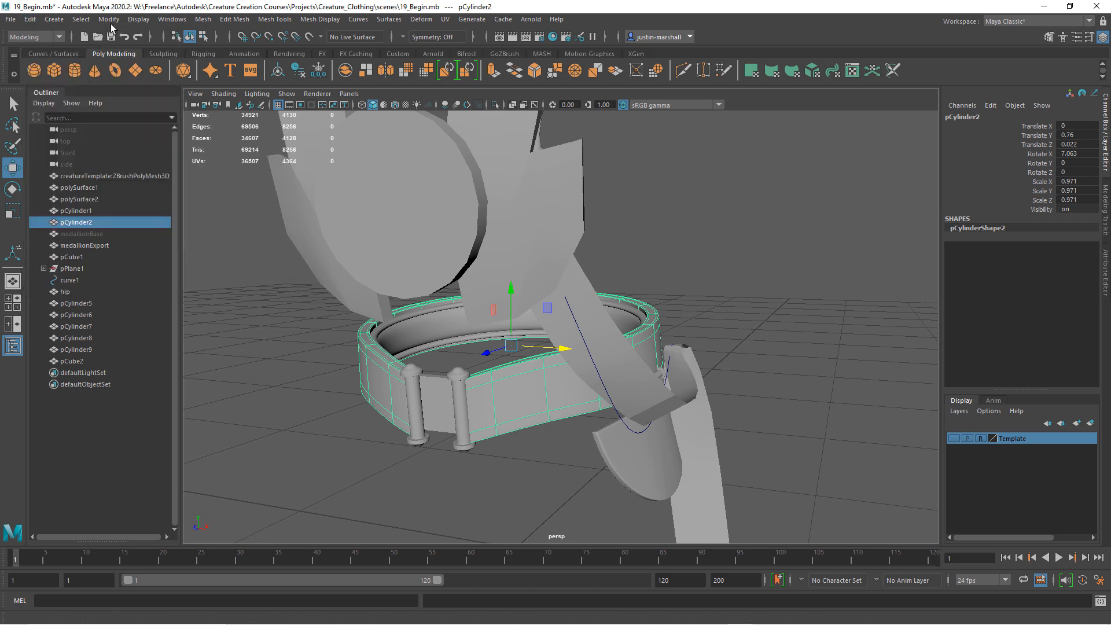
{"action": "left_click", "coordinate": [108, 19]}
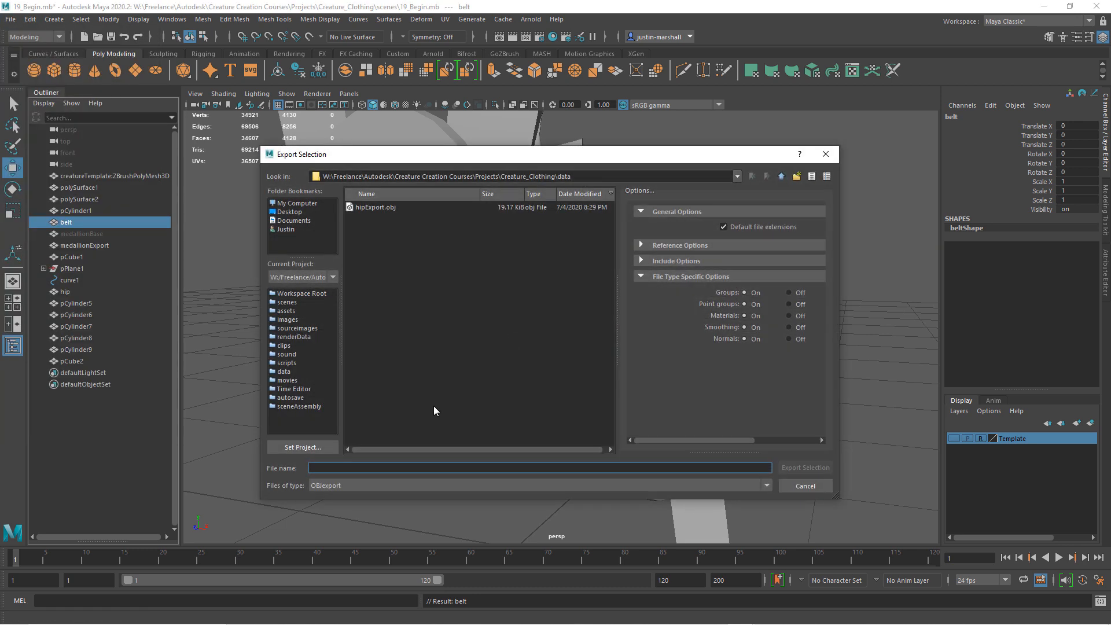
{"action": "type", "text": "beltE"}
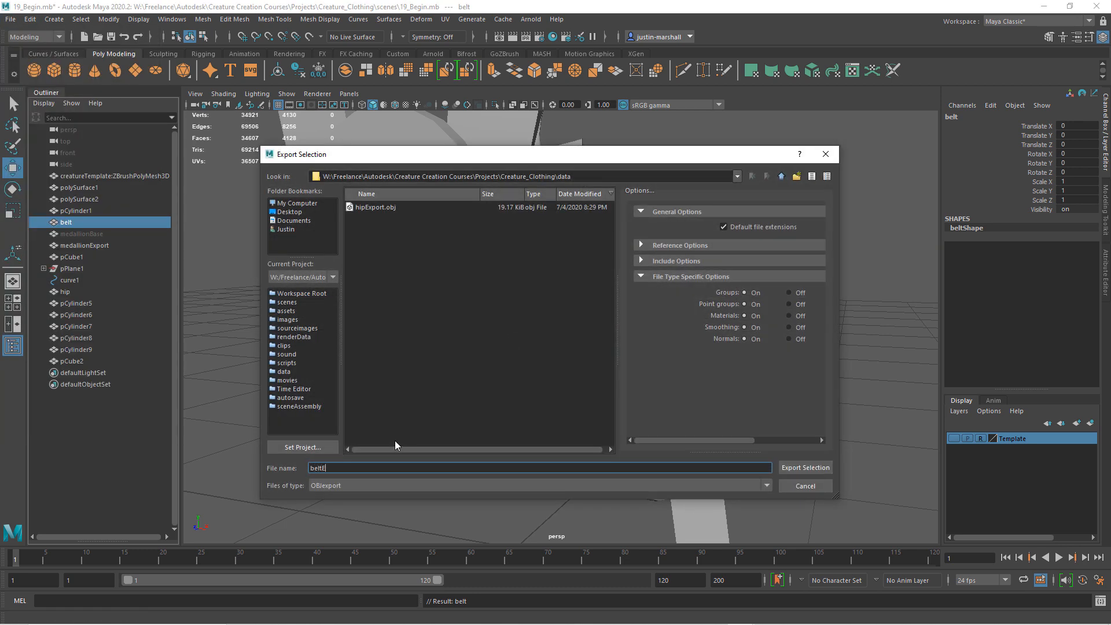
{"action": "left_click", "coordinate": [804, 467]}
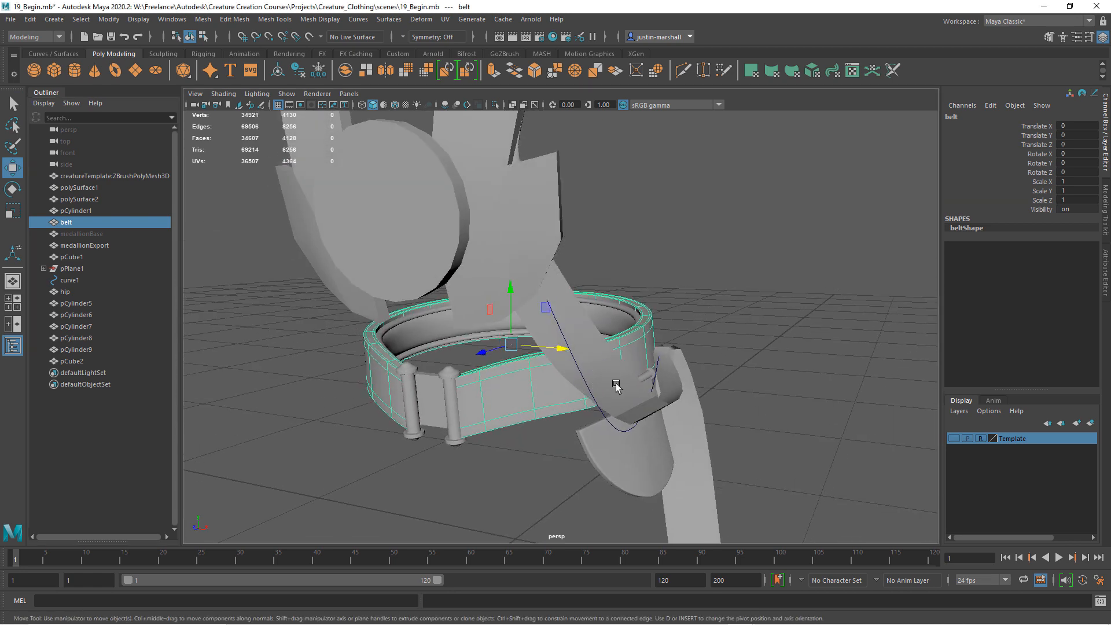
- Rename pPlane1's inner mesh to sash, freeze its transforms, and export it as OBJ
{"action": "left_click", "coordinate": [72, 267]}
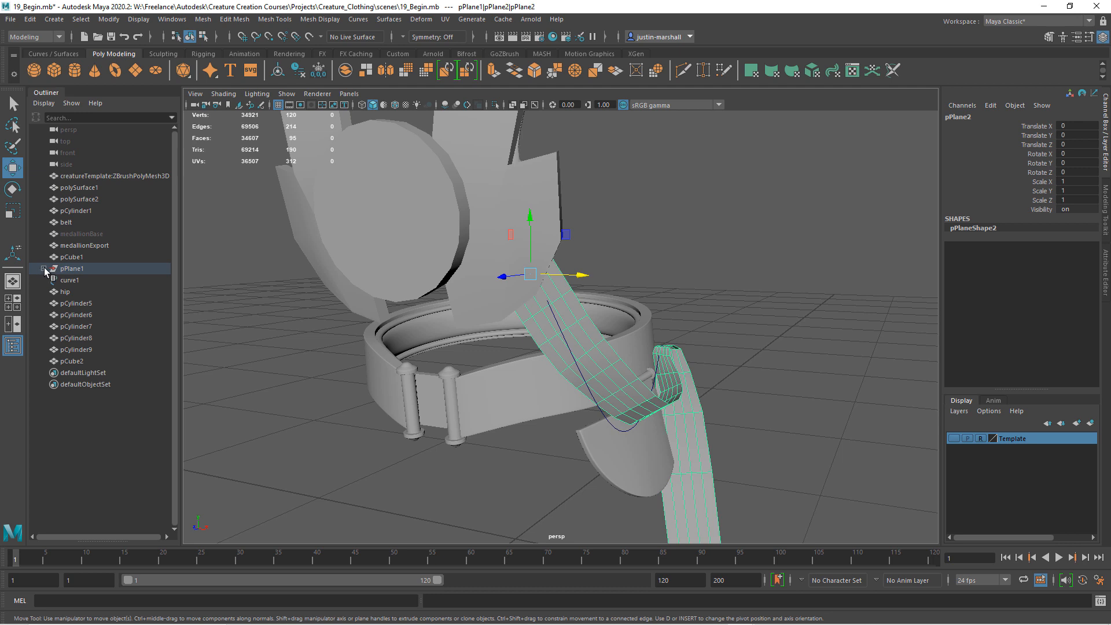
{"action": "left_click", "coordinate": [44, 269]}
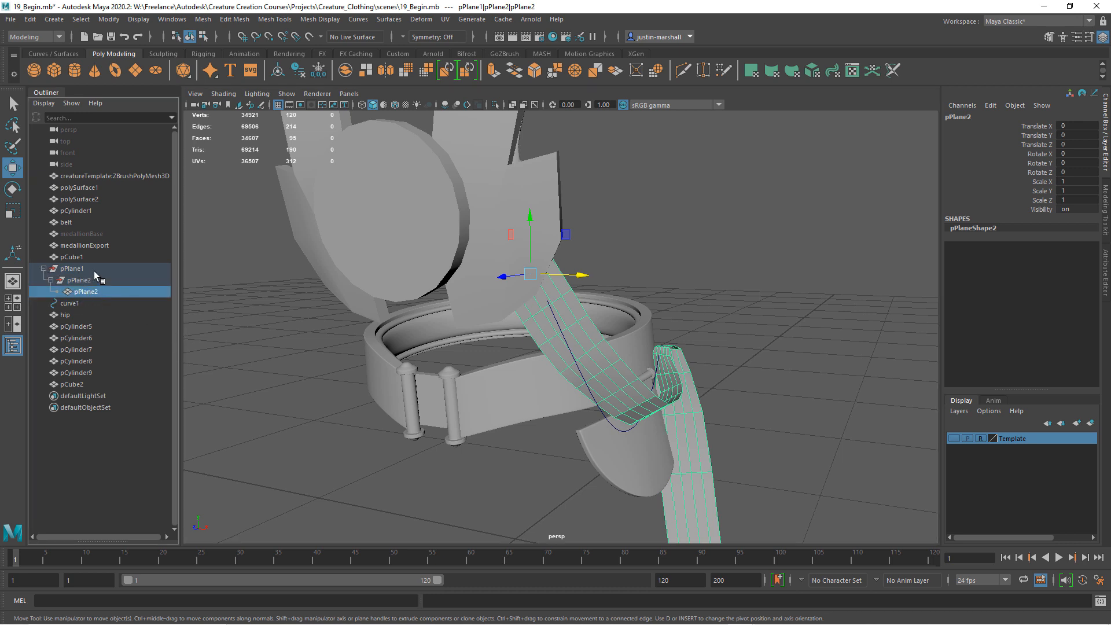
{"action": "mouse_move", "coordinate": [94, 275]}
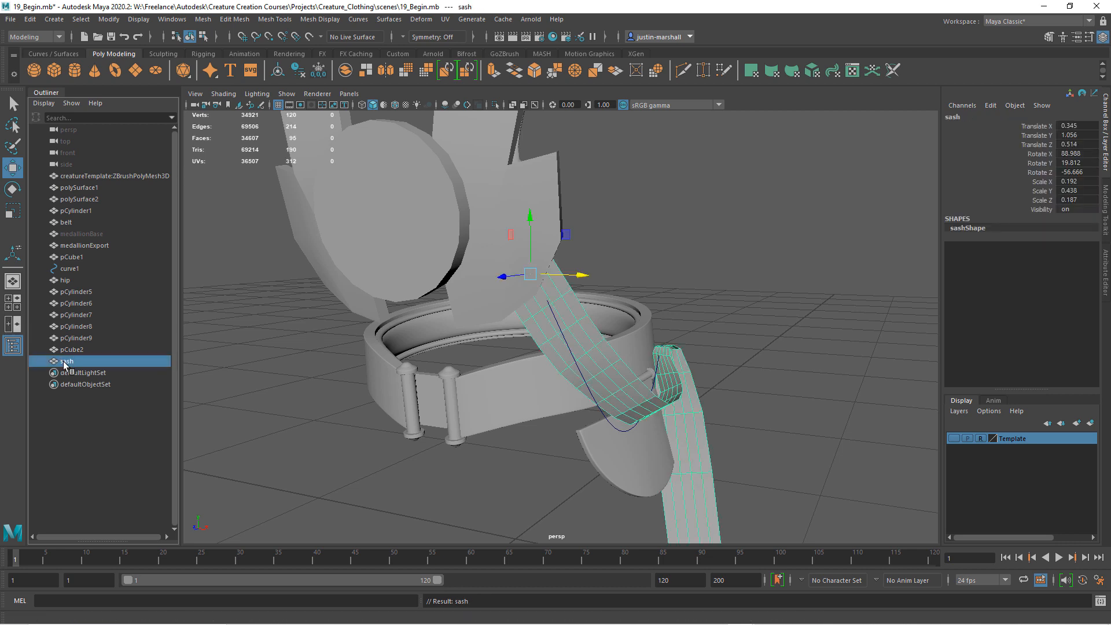
{"action": "left_click", "coordinate": [108, 19]}
{"action": "type", "text": "s"}
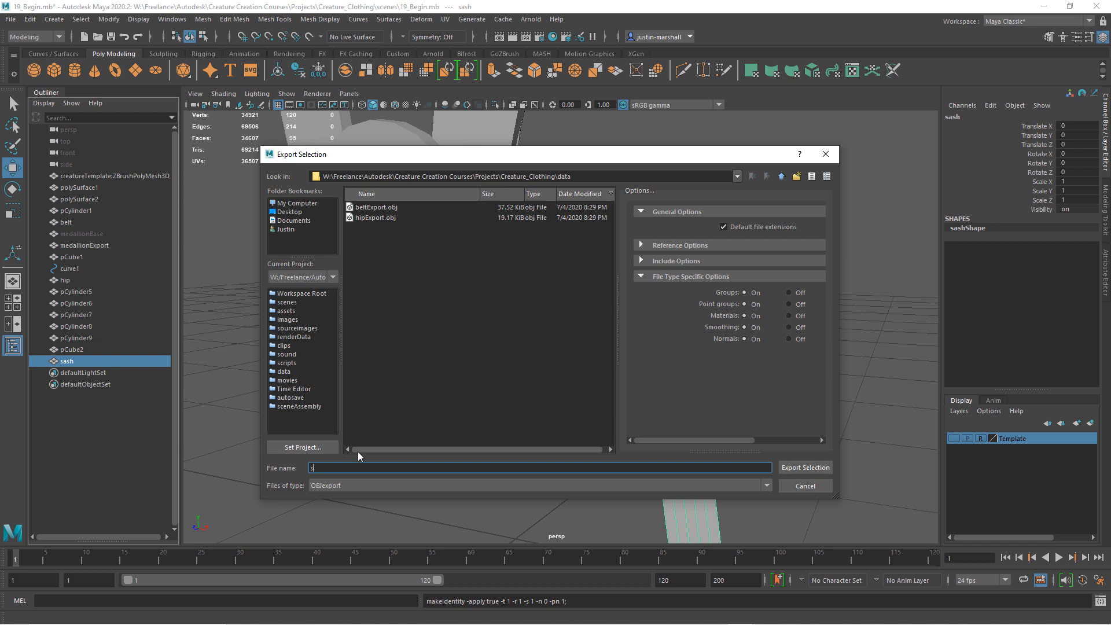
{"action": "left_click", "coordinate": [804, 466]}
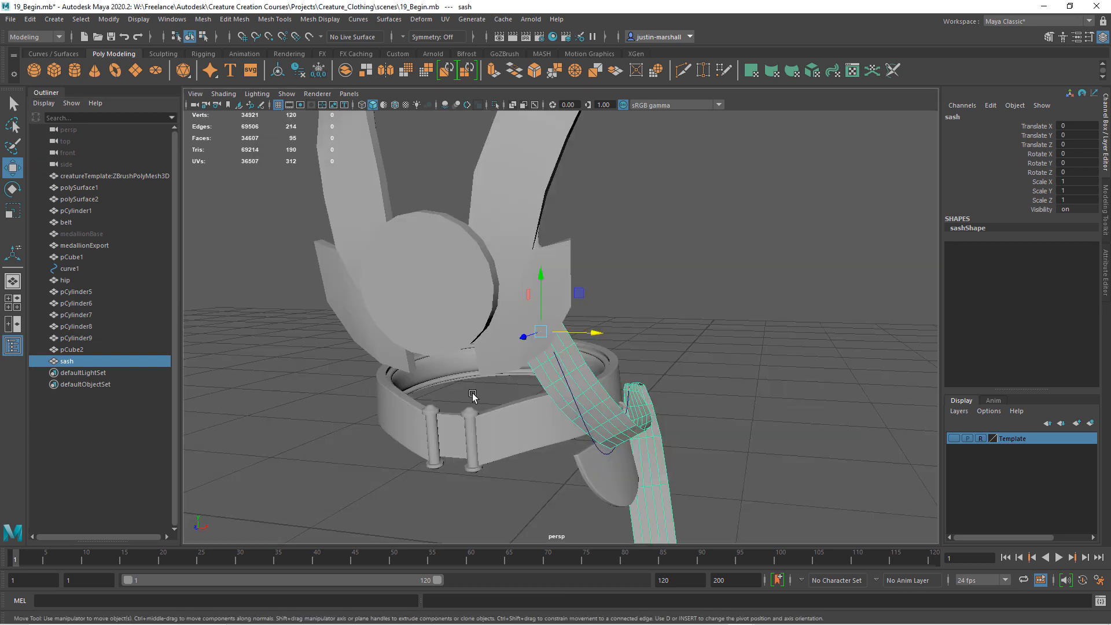
{"action": "left_click", "coordinate": [76, 210]}
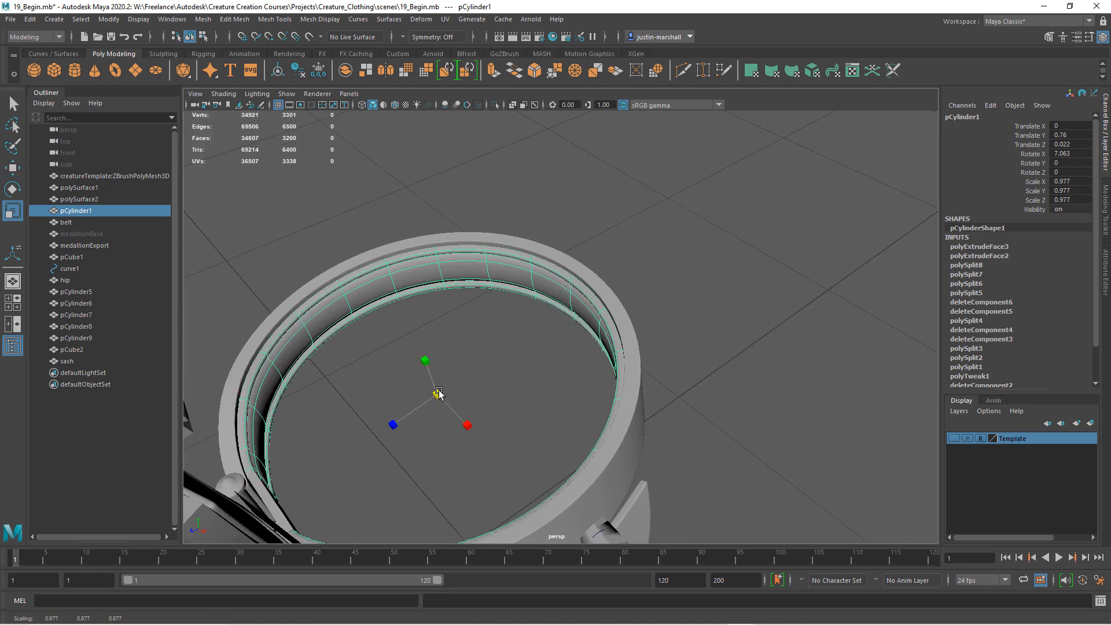
- Freeze pCylinder1's transforms, rename it beltPad, and export it as beltPadExport
{"action": "left_click", "coordinate": [107, 20]}
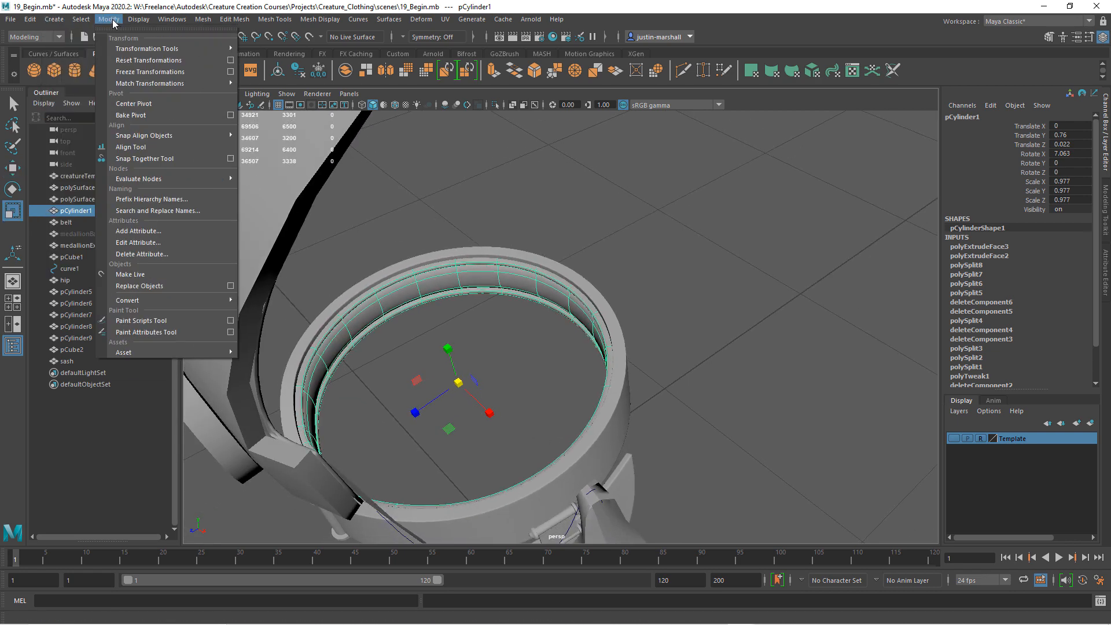
{"action": "left_click", "coordinate": [29, 19]}
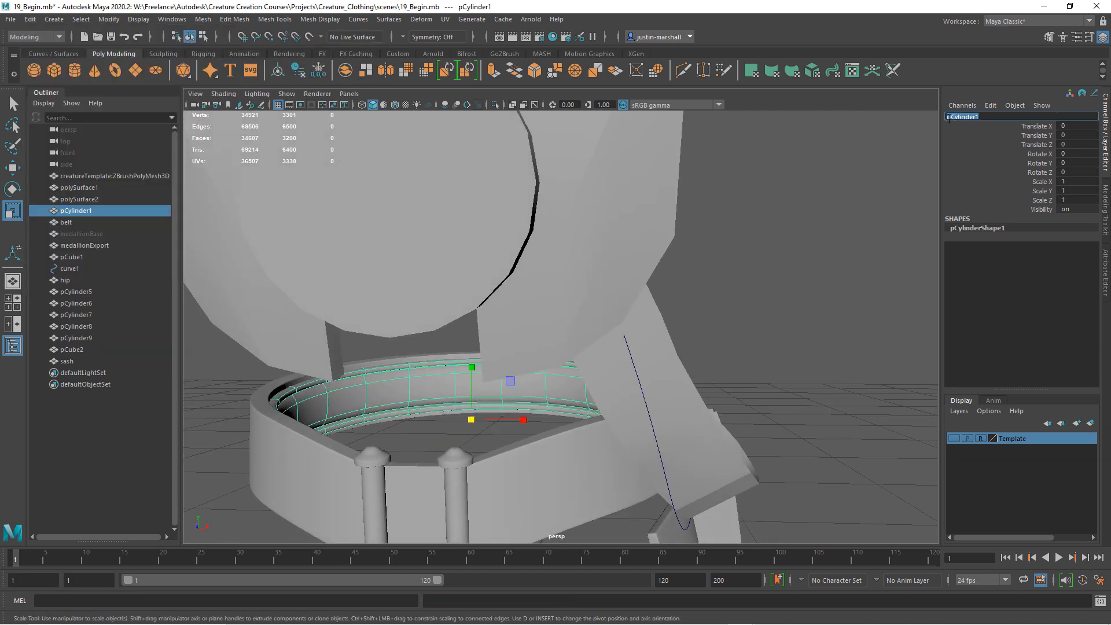
{"action": "type", "text": "beltPad"}
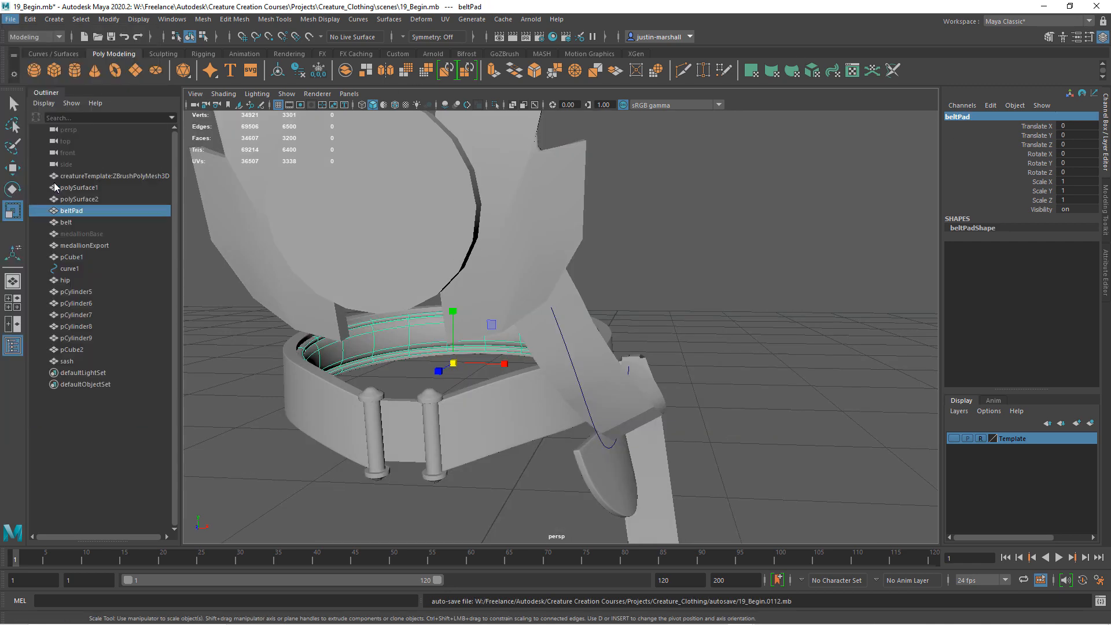
{"action": "left_click", "coordinate": [10, 19]}
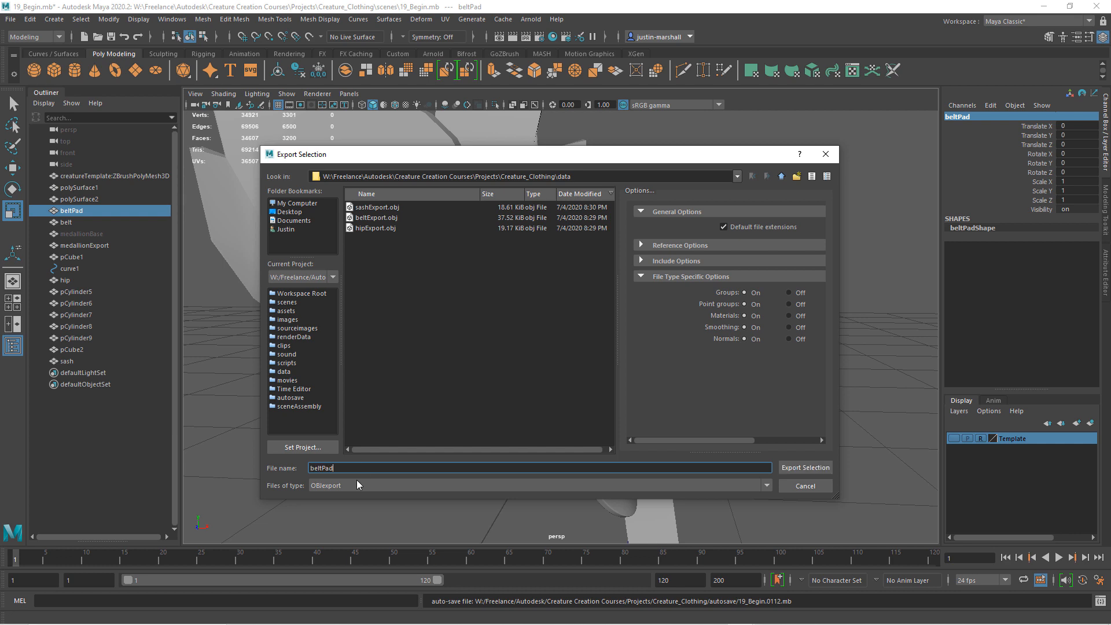
{"action": "type", "text": "Export"}
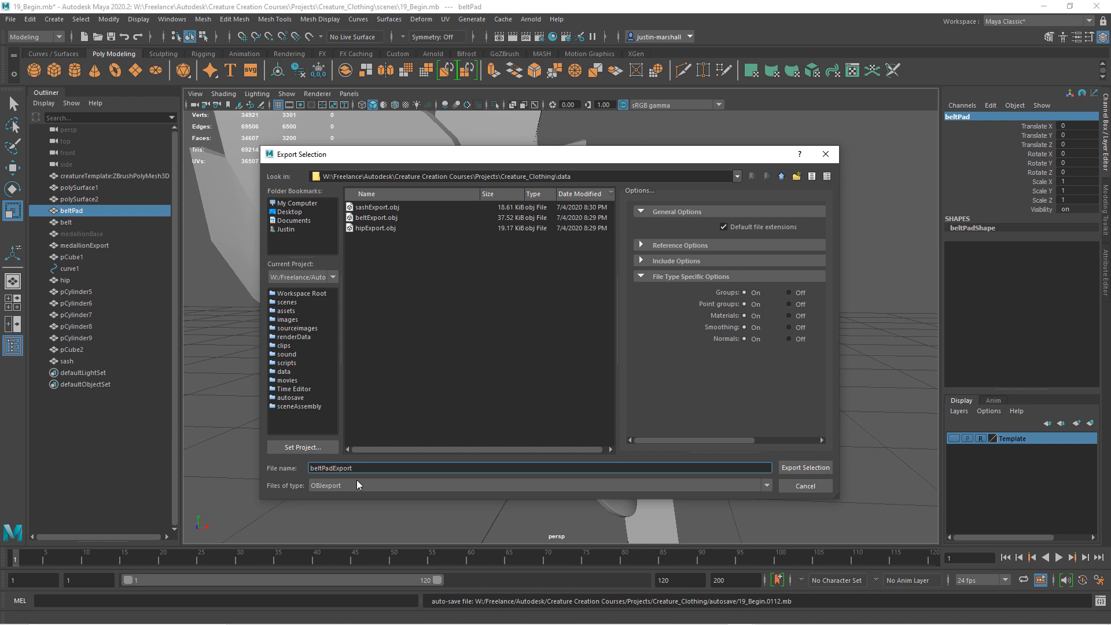
{"action": "left_click", "coordinate": [805, 467]}
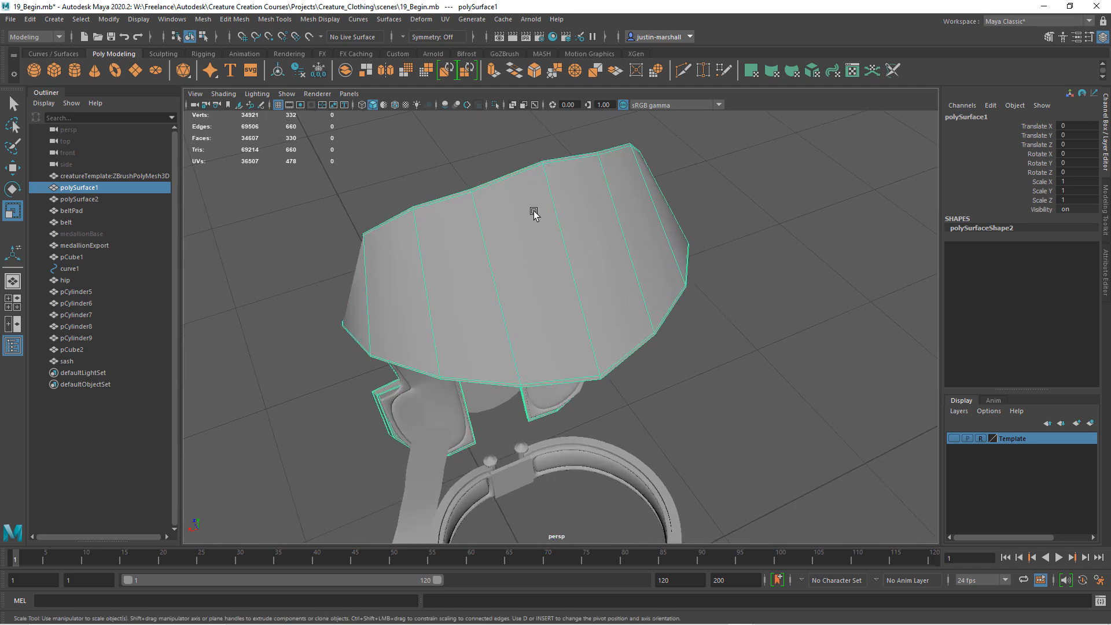
{"action": "mouse_move", "coordinate": [583, 321]}
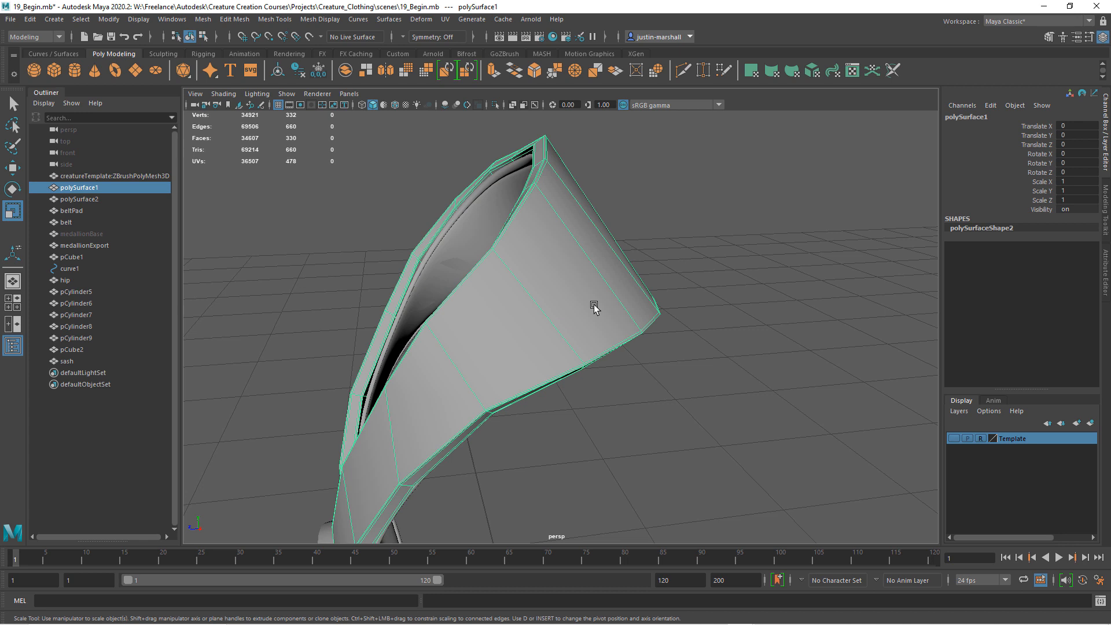
{"action": "mouse_move", "coordinate": [537, 325]}
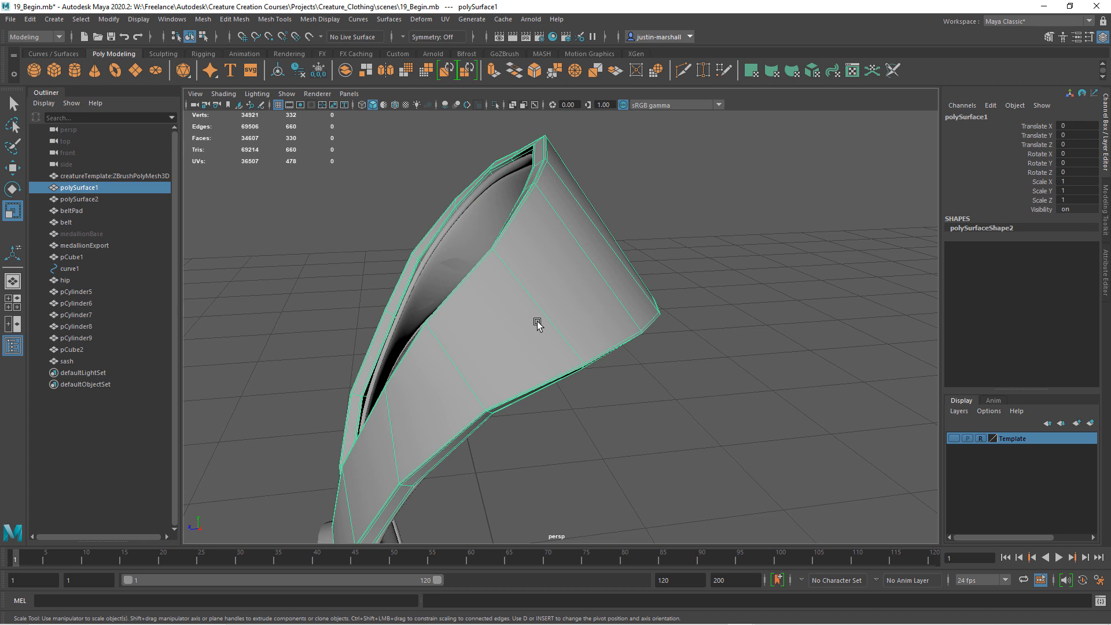
{"action": "mouse_move", "coordinate": [466, 356]}
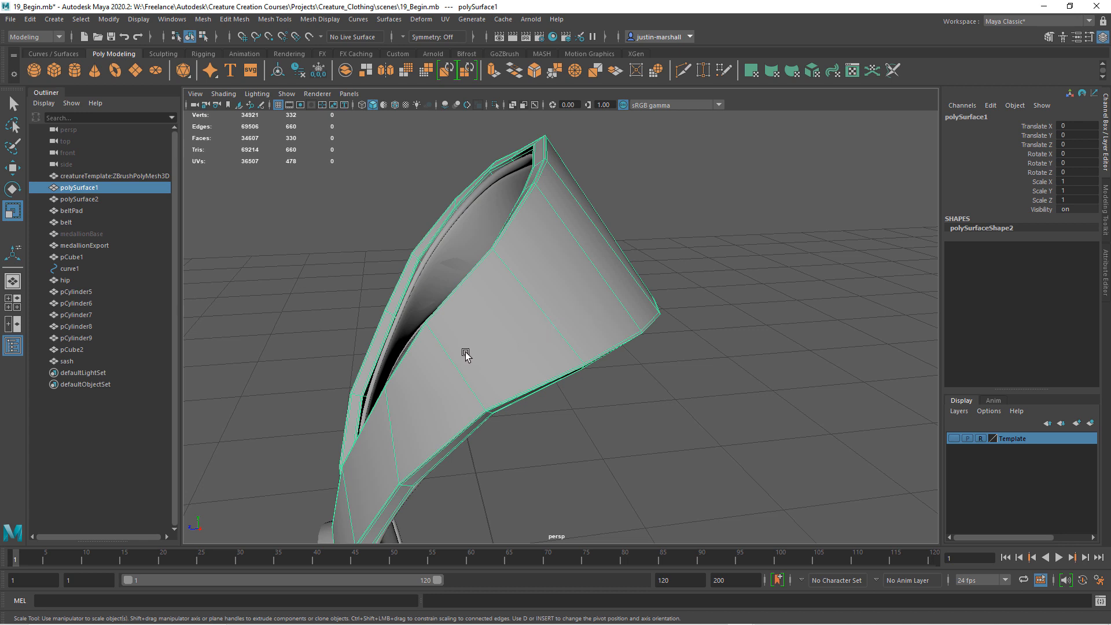
{"action": "mouse_move", "coordinate": [473, 360]}
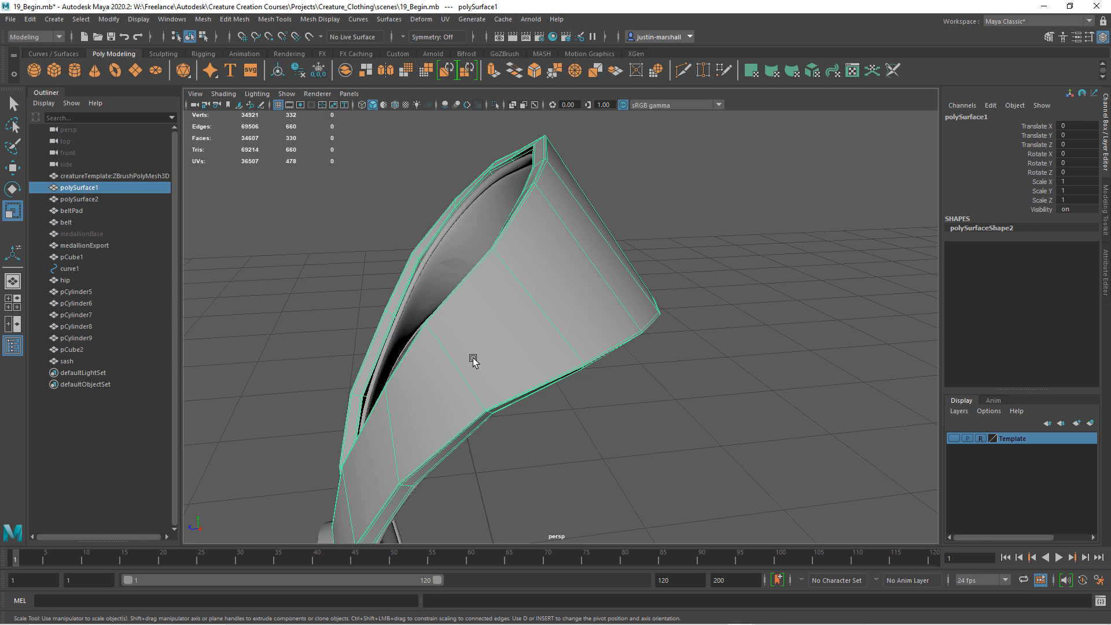
{"action": "mouse_move", "coordinate": [467, 372]}
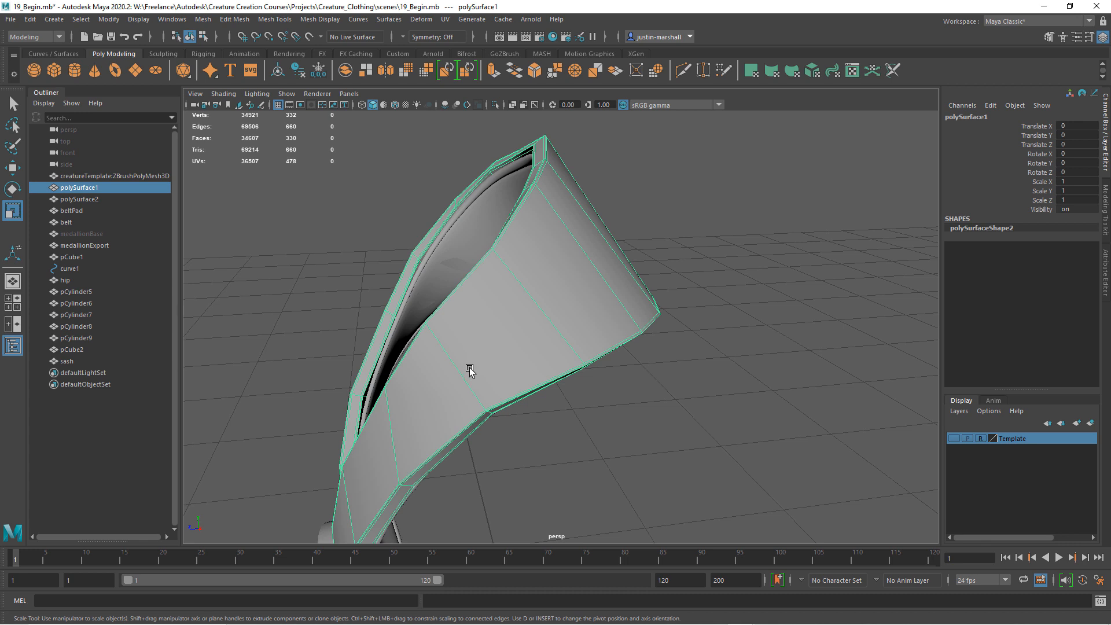
{"action": "mouse_move", "coordinate": [685, 90]}
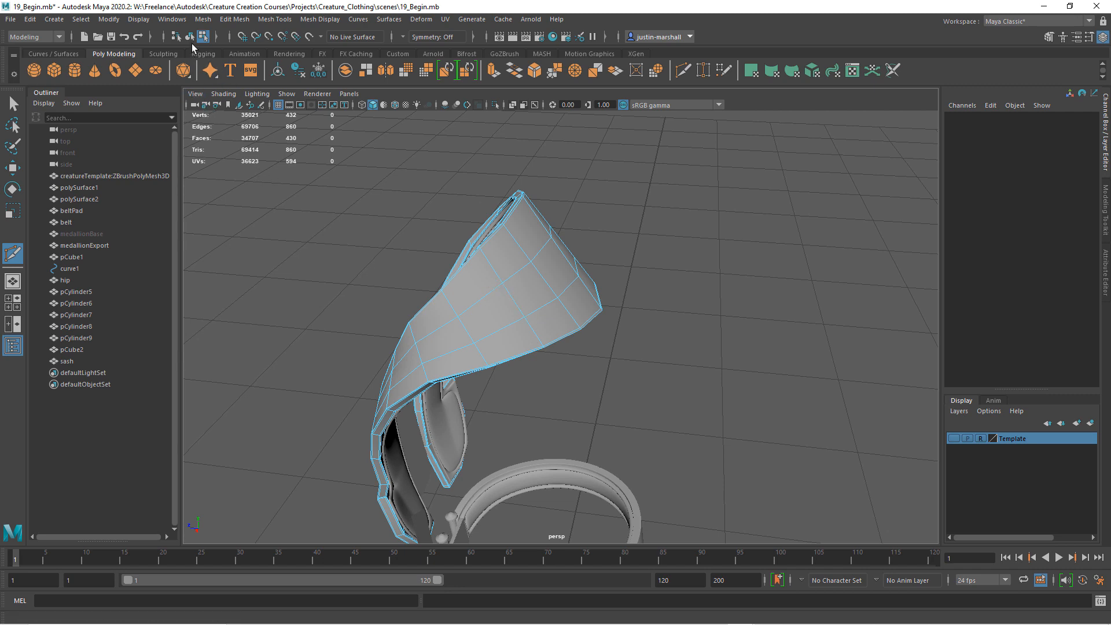
- Leave the Multi-Cut tool for the Select tool after adding the collar edge loops
{"action": "left_click", "coordinate": [79, 187]}
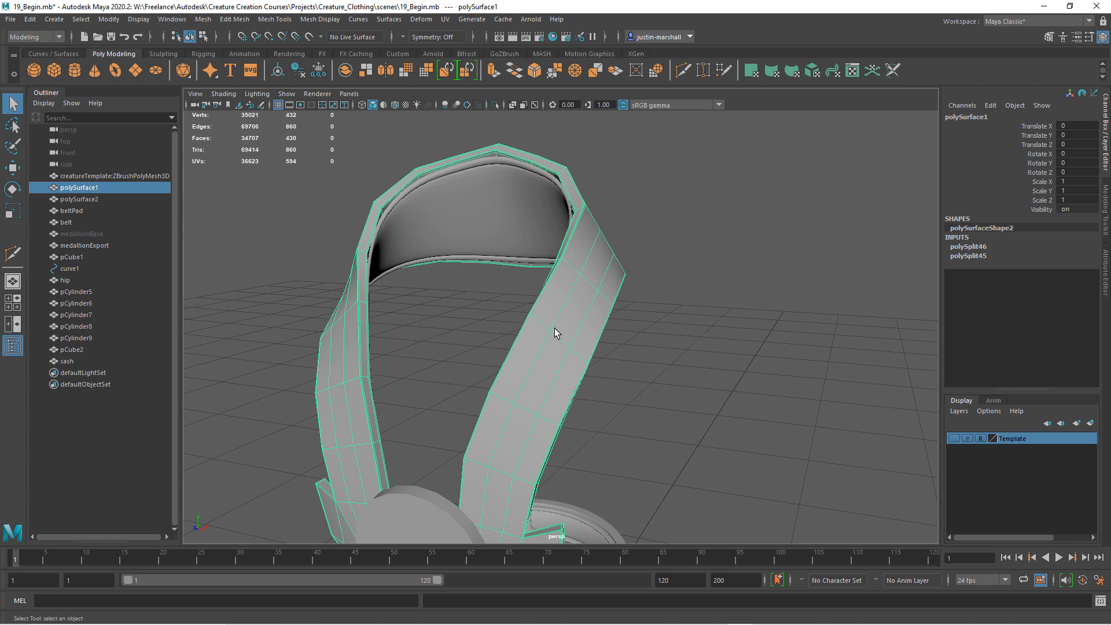
{"action": "mouse_move", "coordinate": [516, 427]}
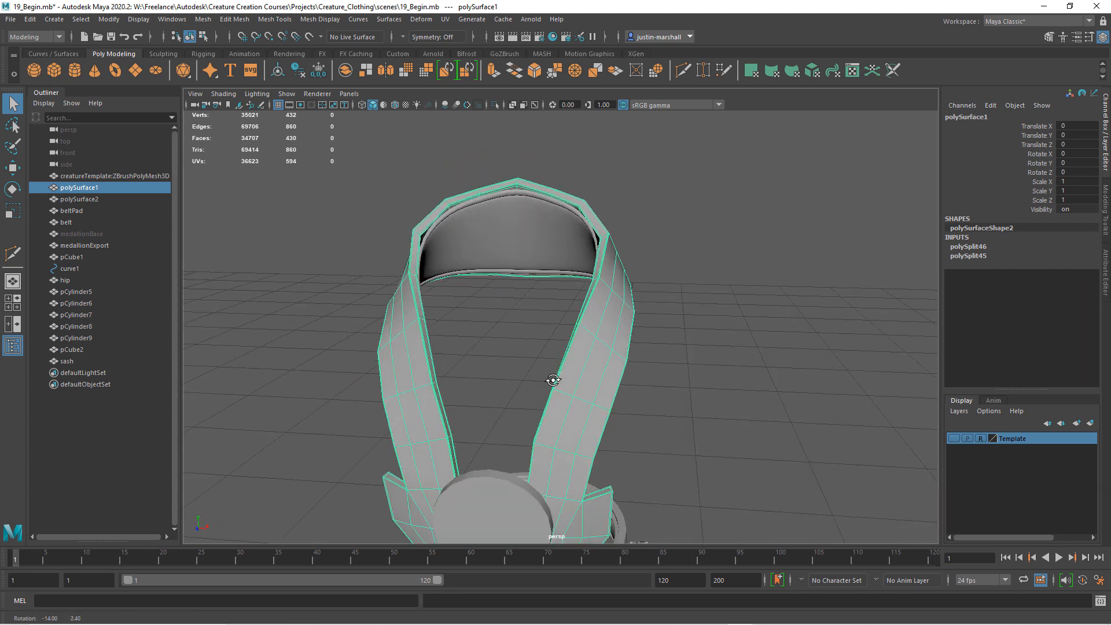
- Clear the collar's history and export it as collarExport into the data folder
{"action": "left_click", "coordinate": [30, 19]}
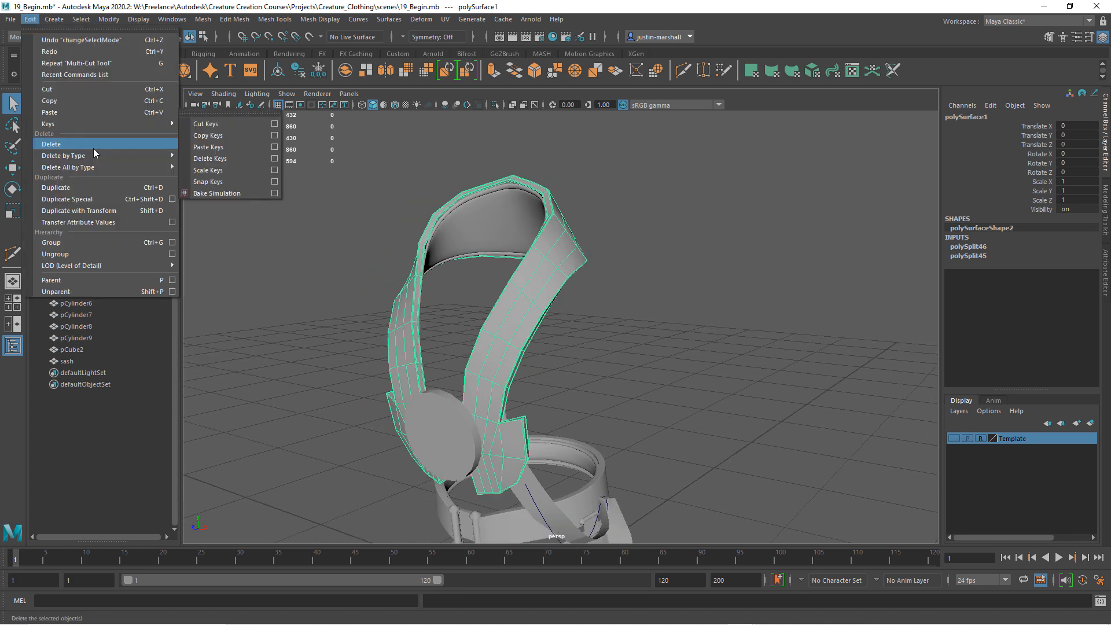
{"action": "left_click", "coordinate": [50, 144]}
{"action": "type", "text": "collar"}
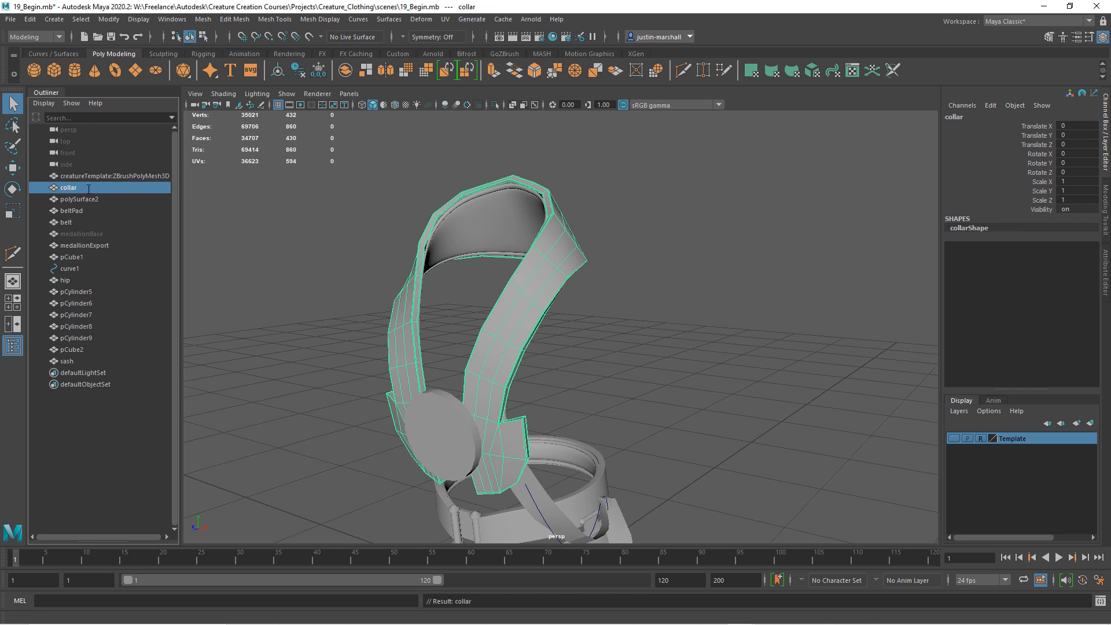
{"action": "left_click", "coordinate": [10, 19]}
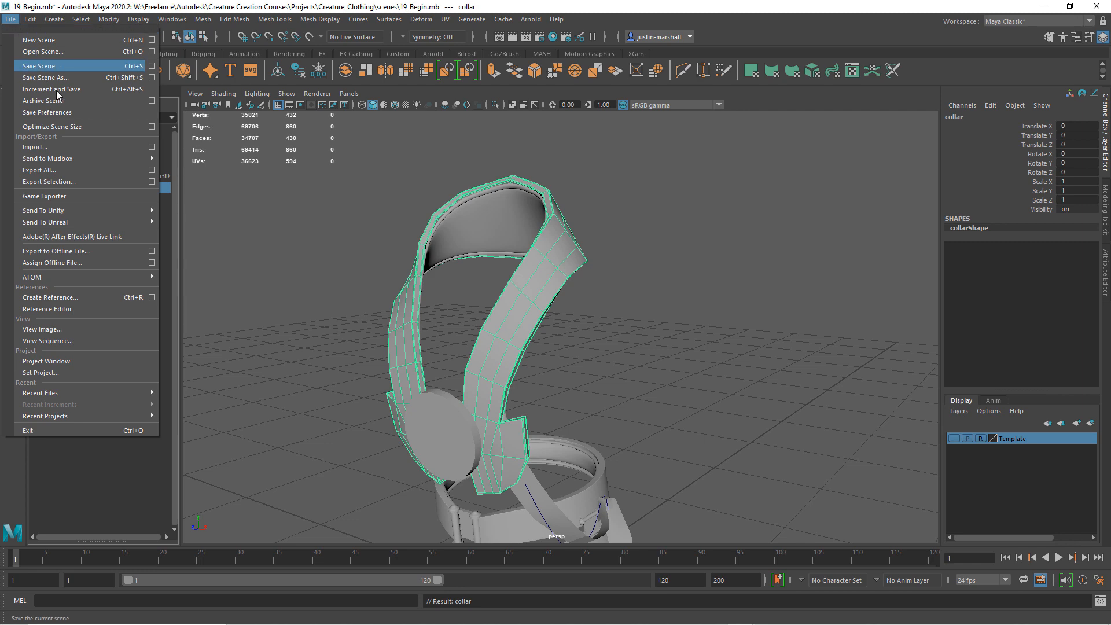
{"action": "left_click", "coordinate": [48, 181]}
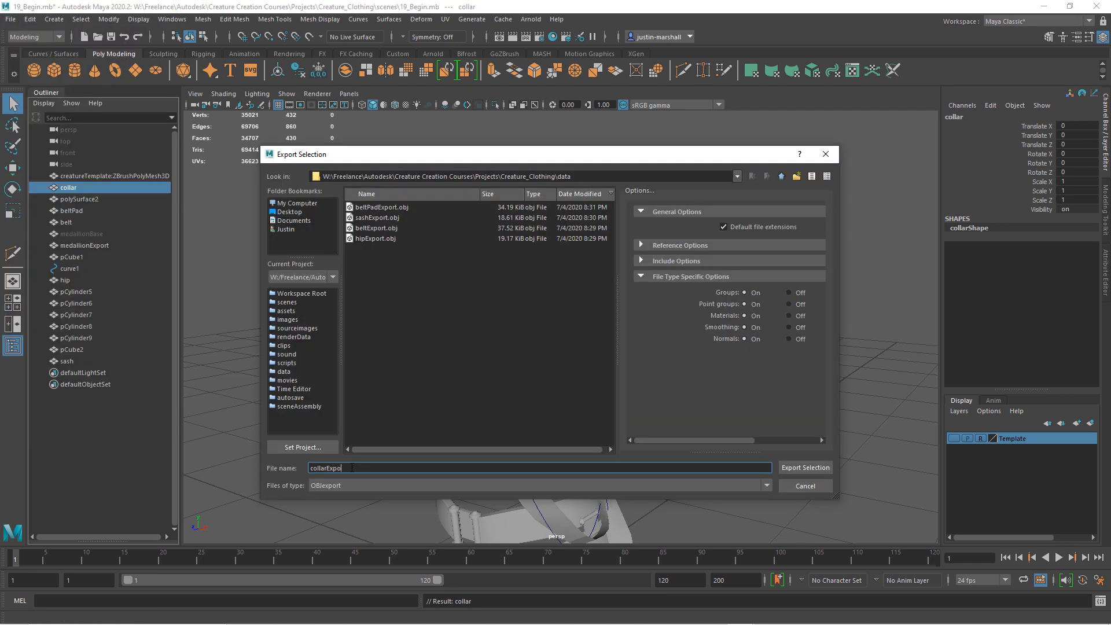
{"action": "left_click", "coordinate": [805, 467]}
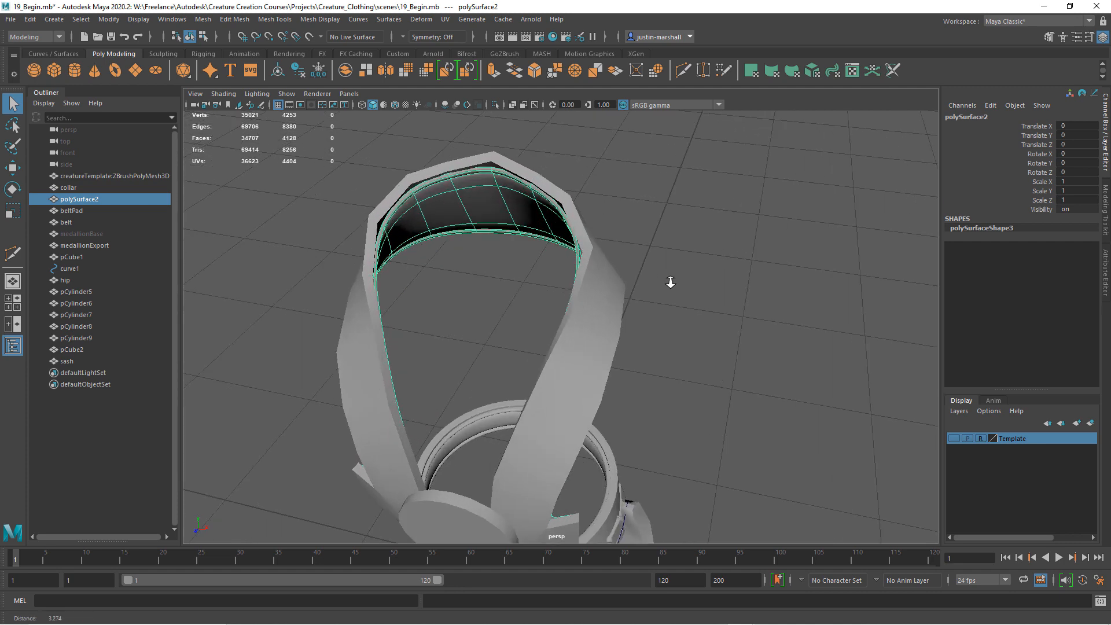
- Export the inner collar band as collarPadExport, then select the medallion disc
{"action": "left_click", "coordinate": [9, 19]}
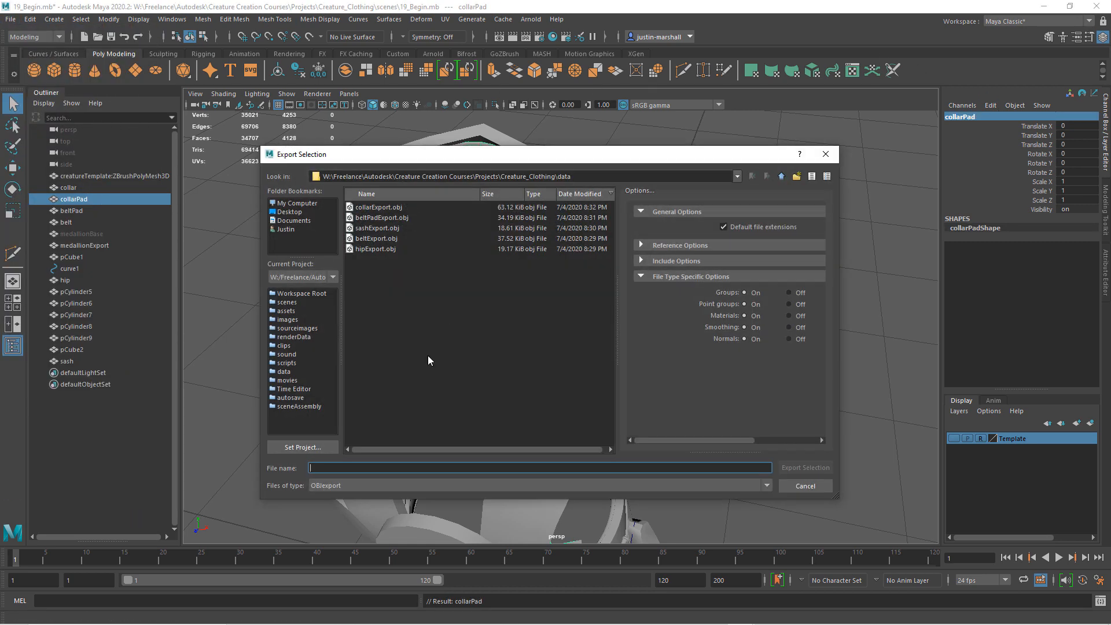
{"action": "left_click", "coordinate": [805, 486]}
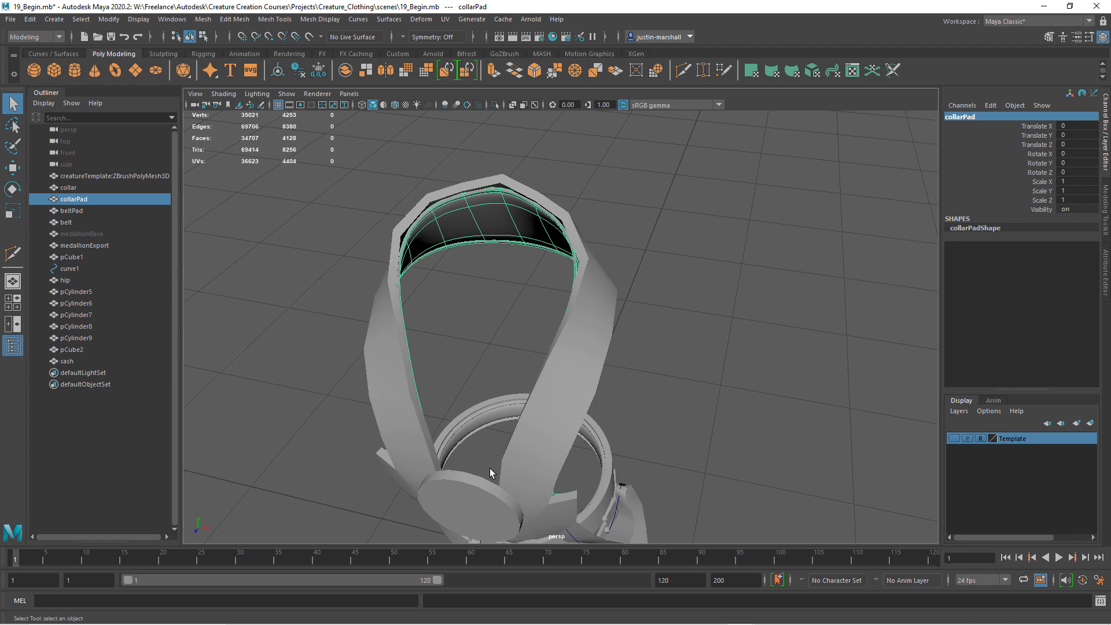
{"action": "left_click", "coordinate": [83, 245]}
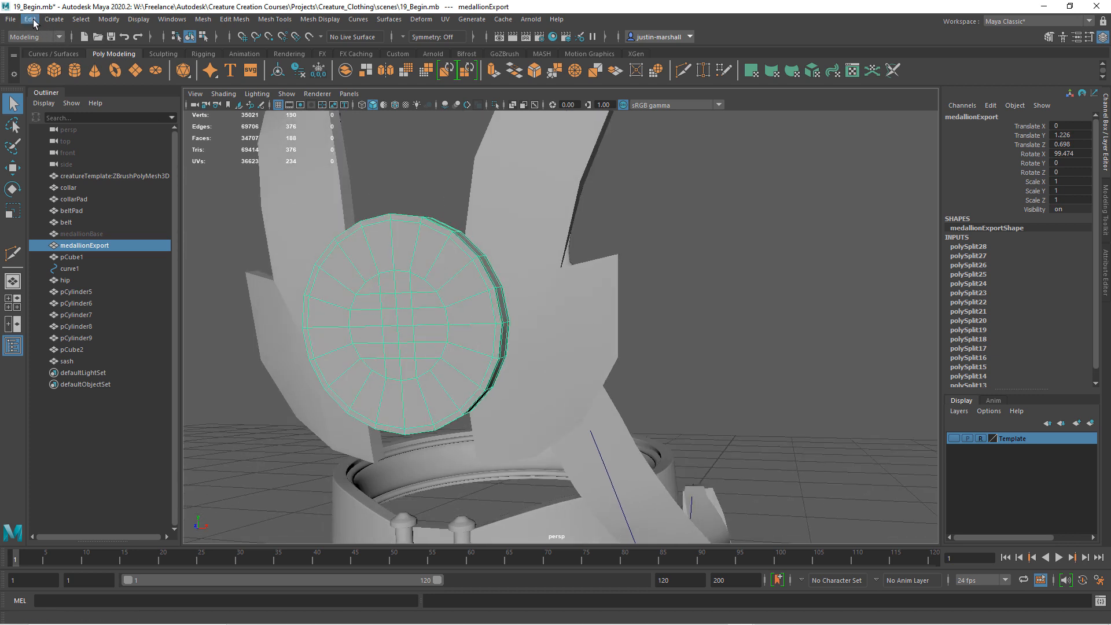
- Delete medallionExport's construction history and export it as medallionExport.obj
{"action": "left_click", "coordinate": [30, 19]}
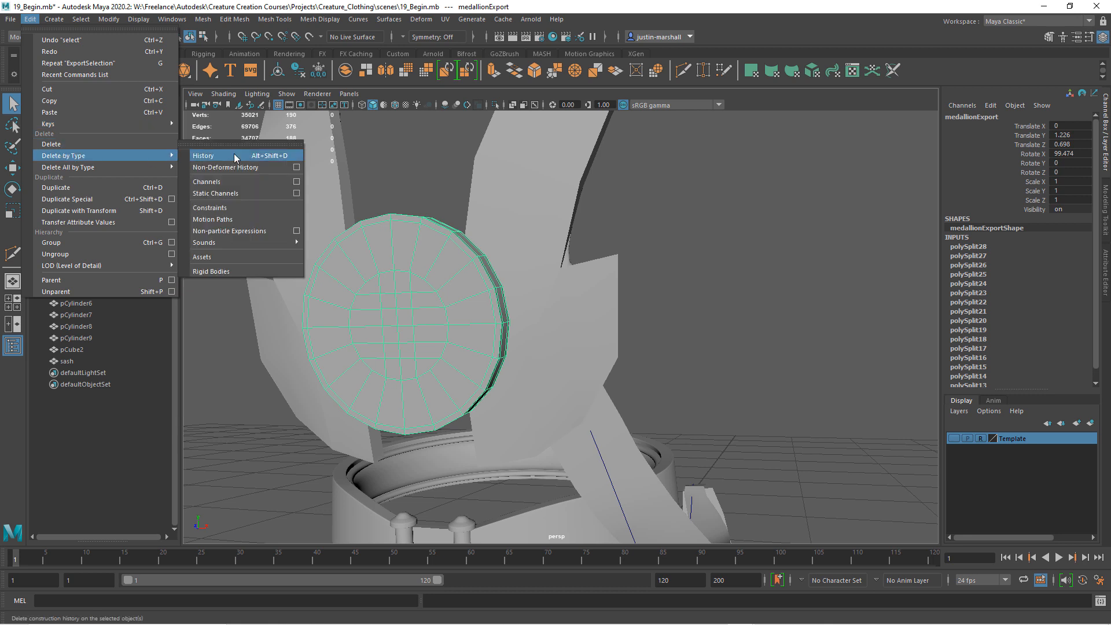
{"action": "left_click", "coordinate": [107, 19]}
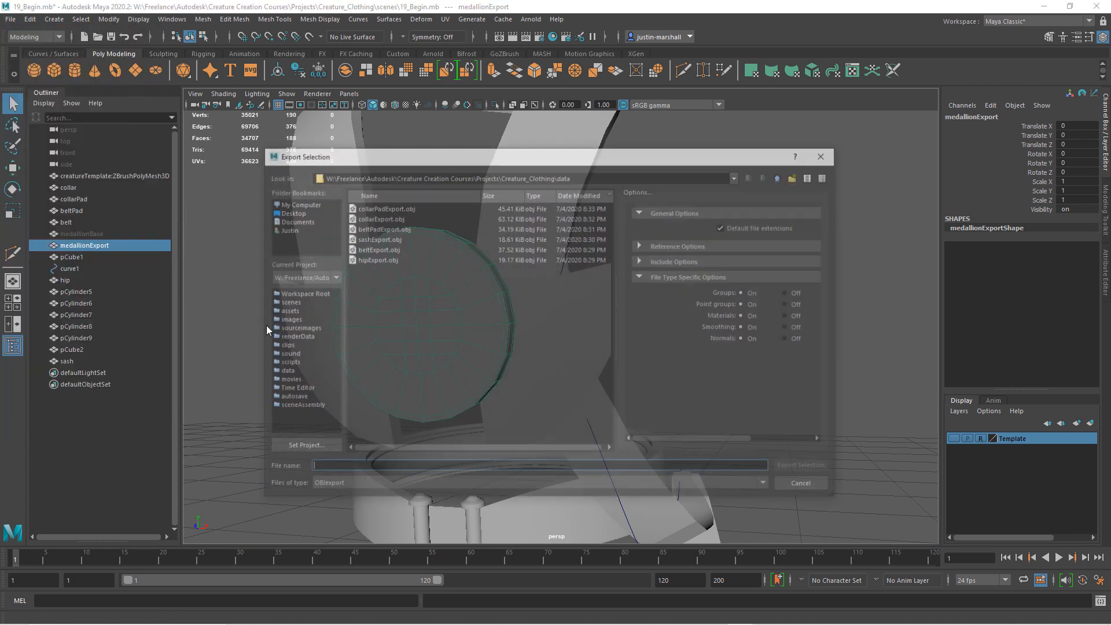
{"action": "type", "text": "medallionExport"}
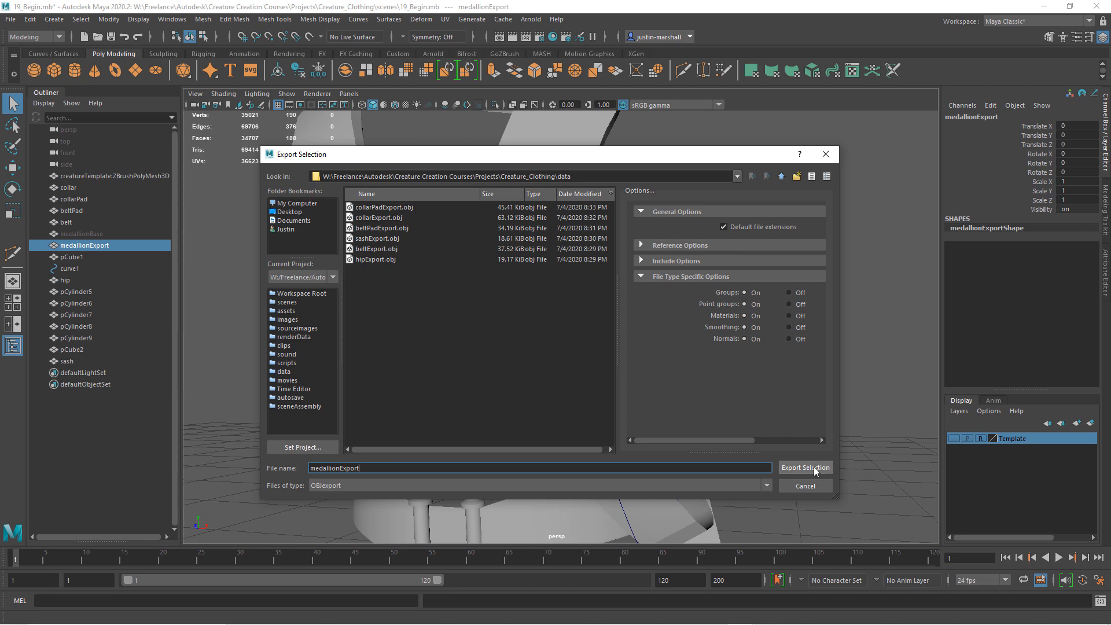
{"action": "left_click", "coordinate": [805, 467]}
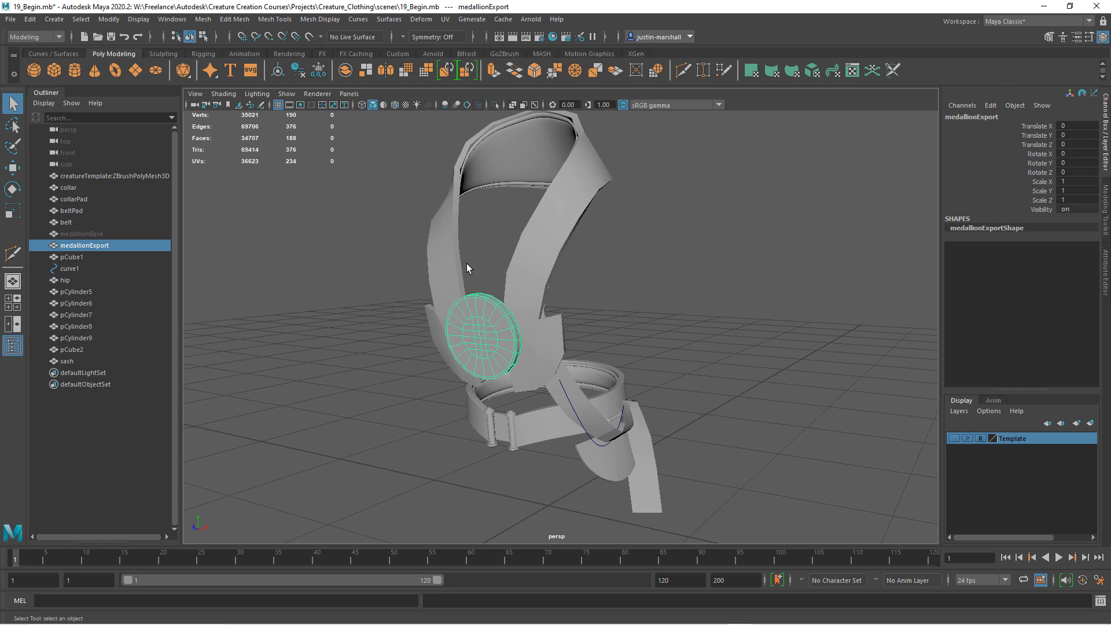
{"action": "mouse_move", "coordinate": [587, 382]}
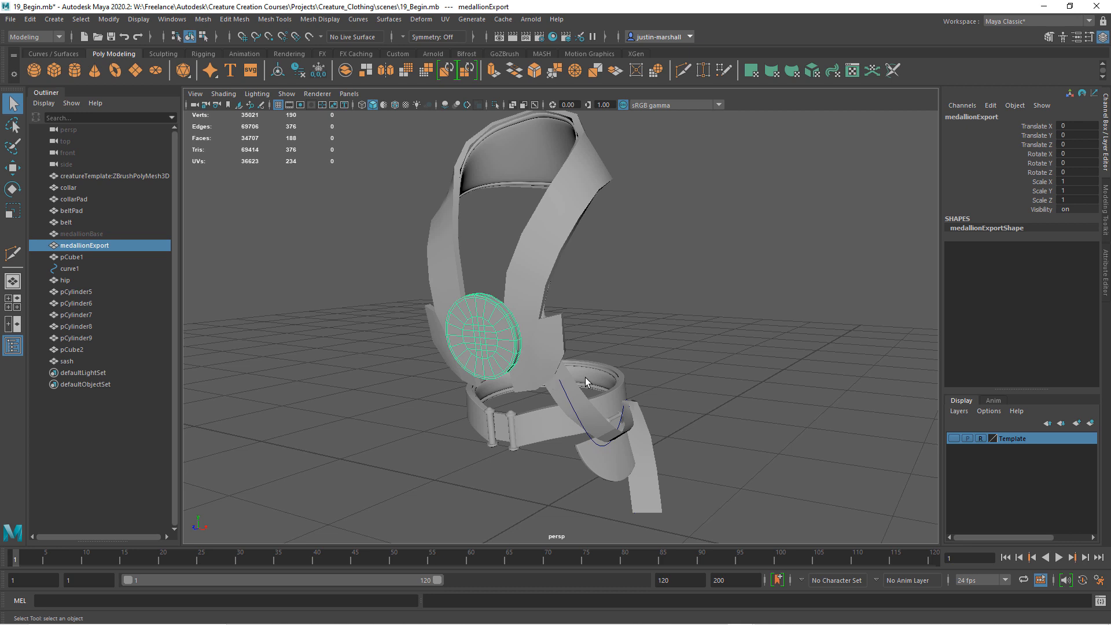
{"action": "mouse_move", "coordinate": [614, 423]}
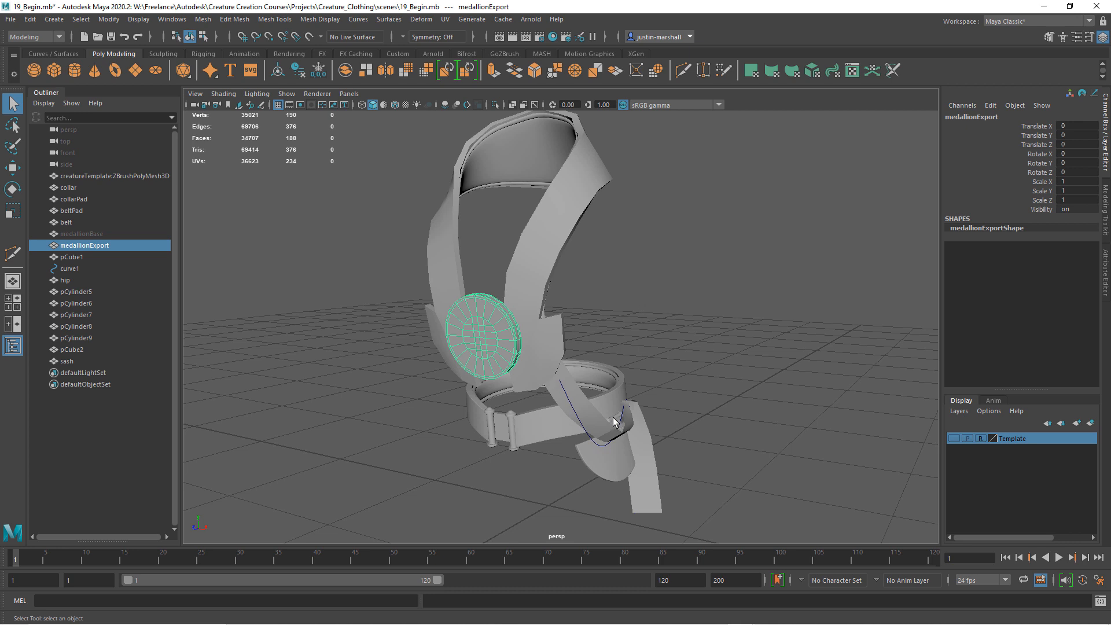
{"action": "mouse_move", "coordinate": [559, 522]}
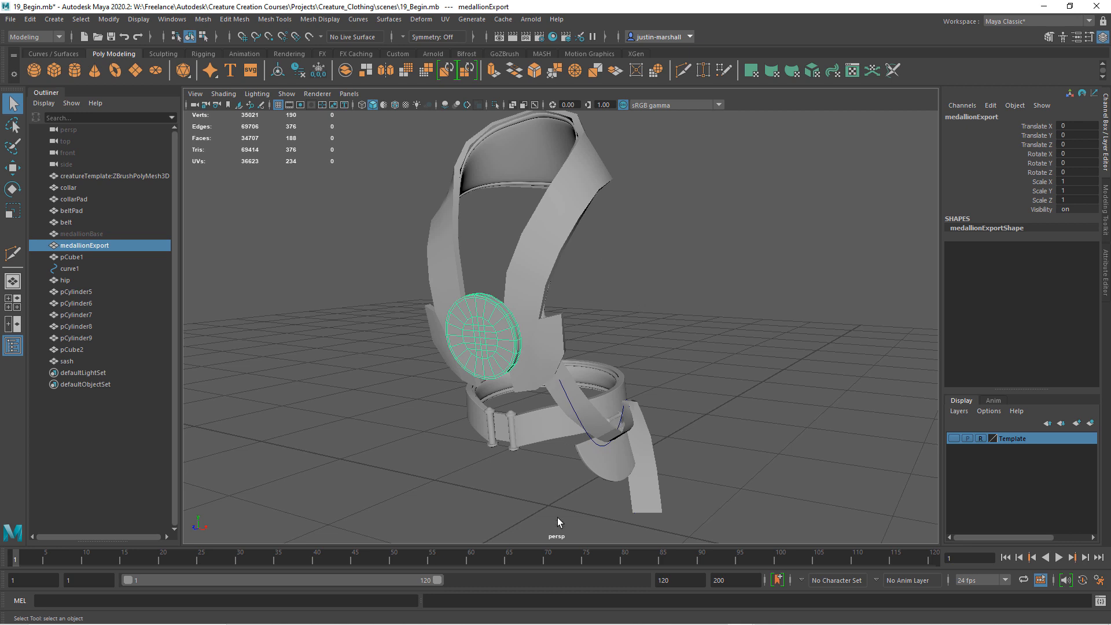
{"action": "mouse_move", "coordinate": [651, 540]}
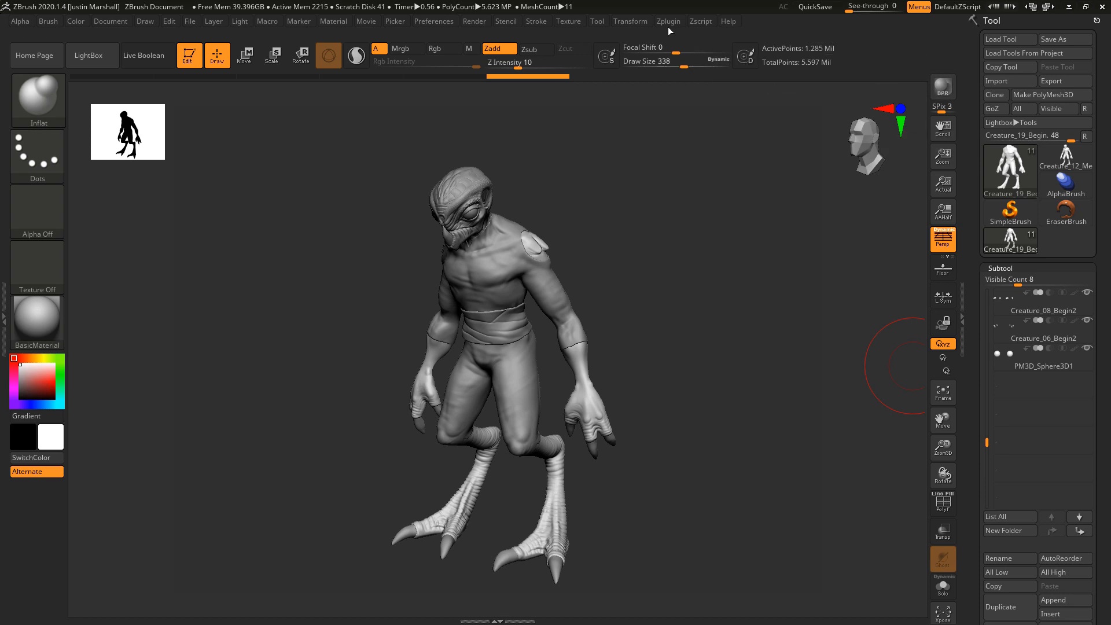
- Launch MultiAppend from Zplugin > SubTool Master to browse for 3D files
{"action": "left_click", "coordinate": [667, 22]}
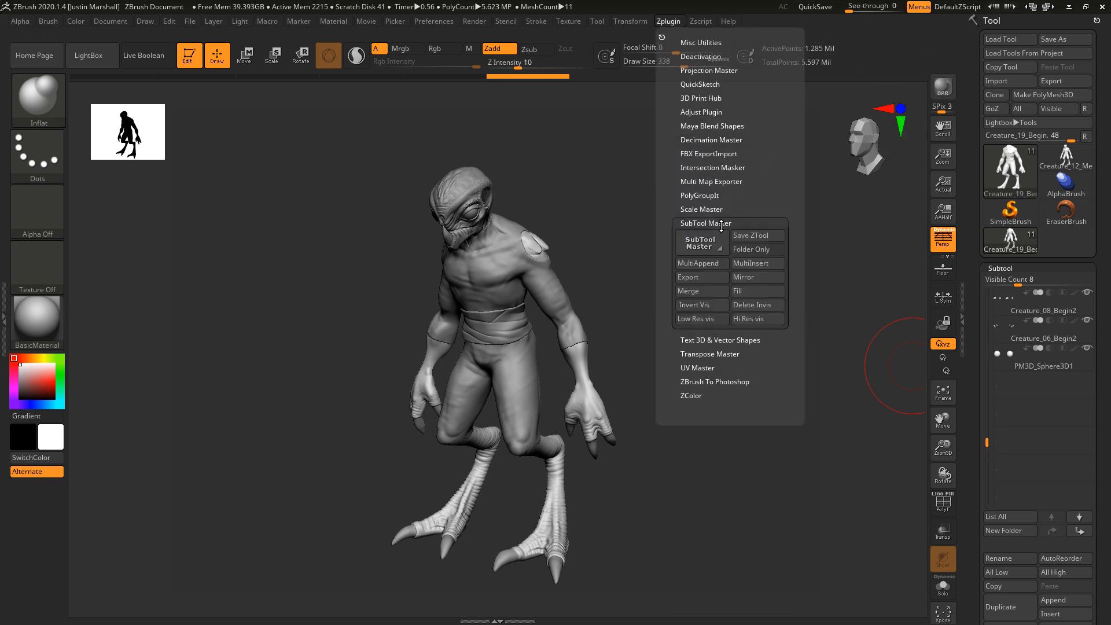
{"action": "mouse_move", "coordinate": [757, 263]}
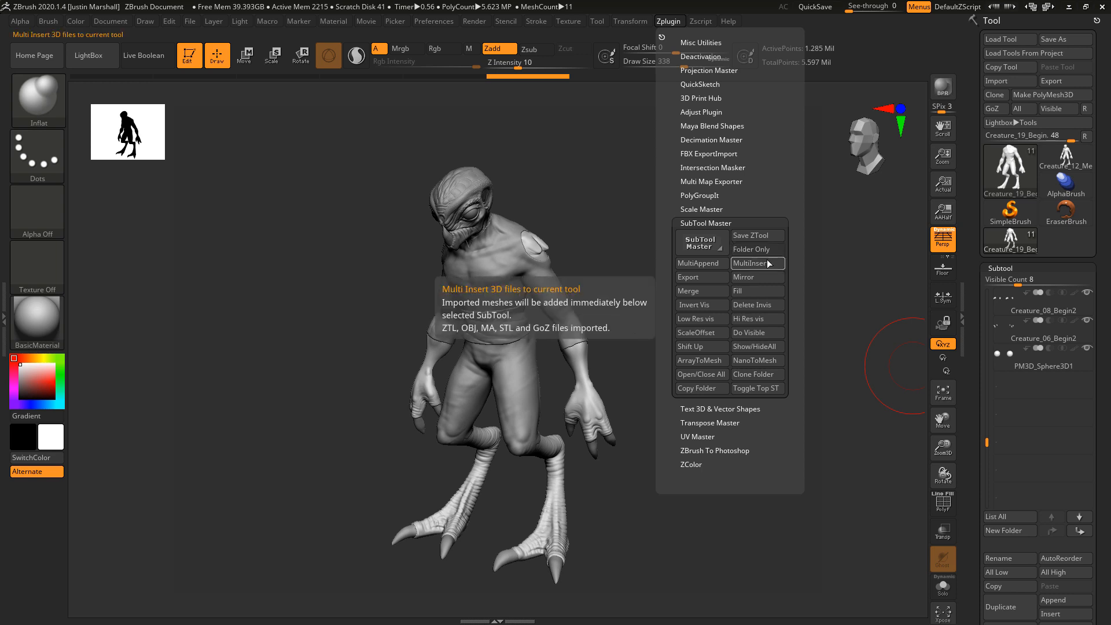
{"action": "mouse_move", "coordinate": [698, 263]}
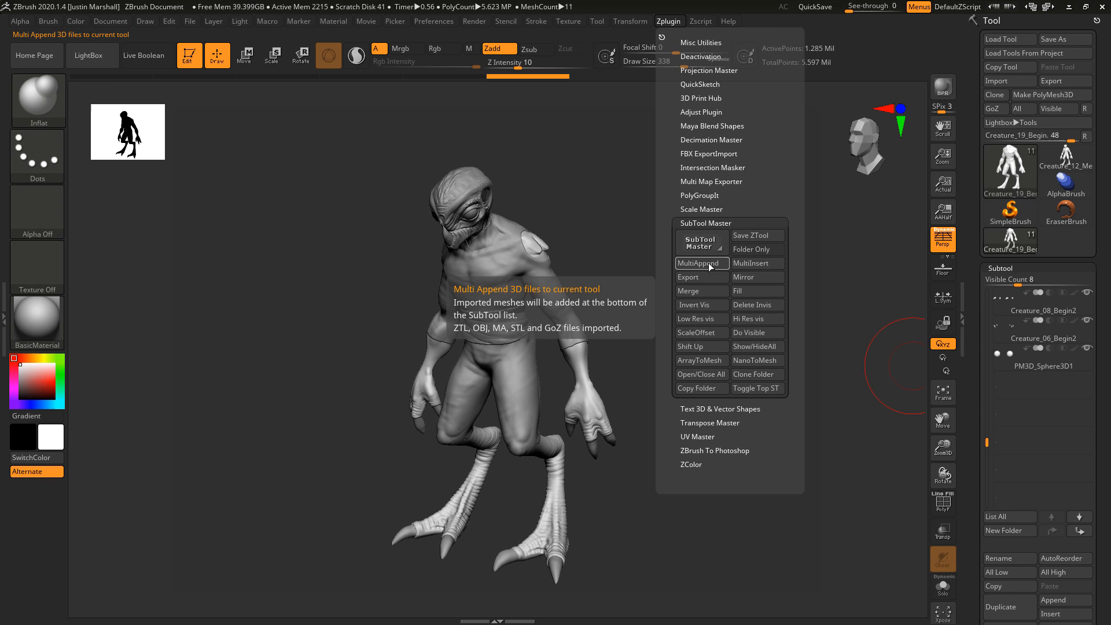
{"action": "left_click", "coordinate": [700, 263]}
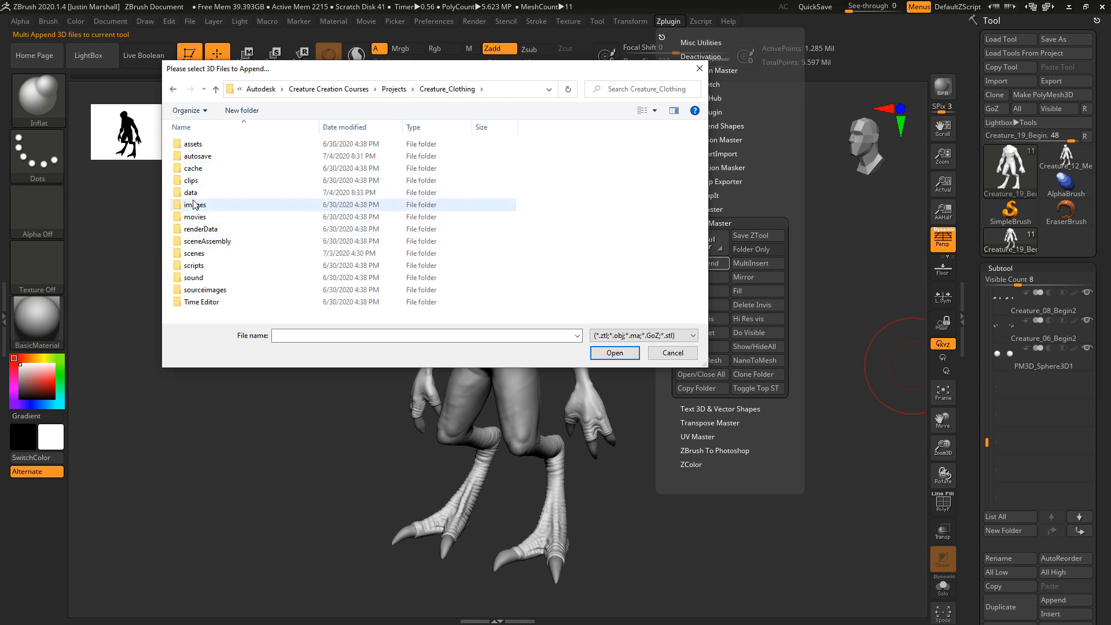
- Select the seven clothing OBJs from the data folder and append them to the creature
{"action": "double_click", "coordinate": [190, 192]}
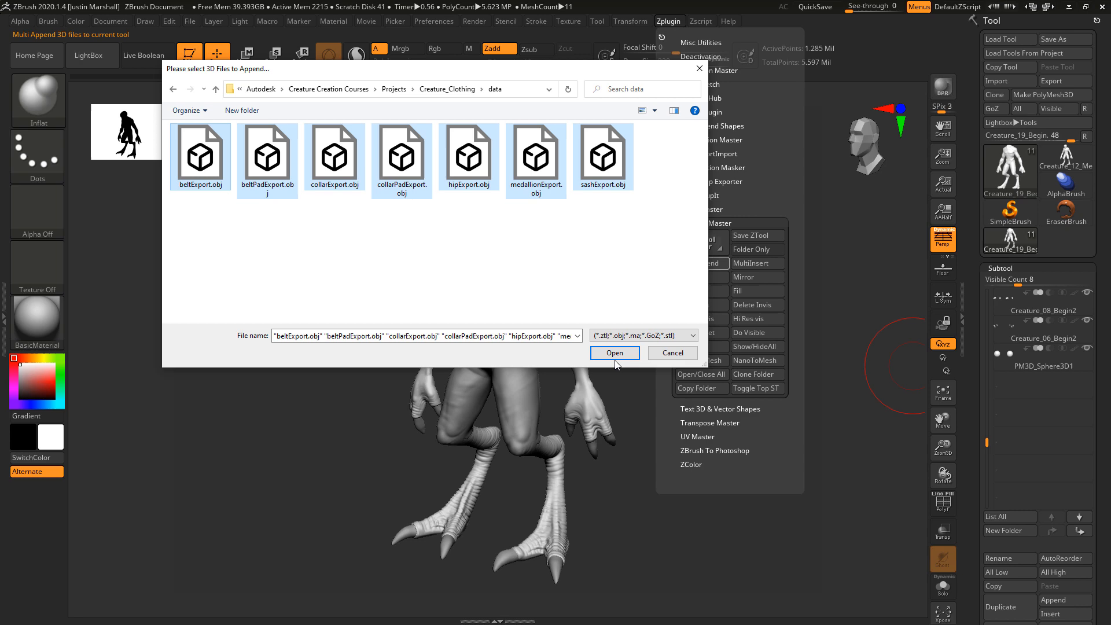
{"action": "left_click", "coordinate": [614, 353]}
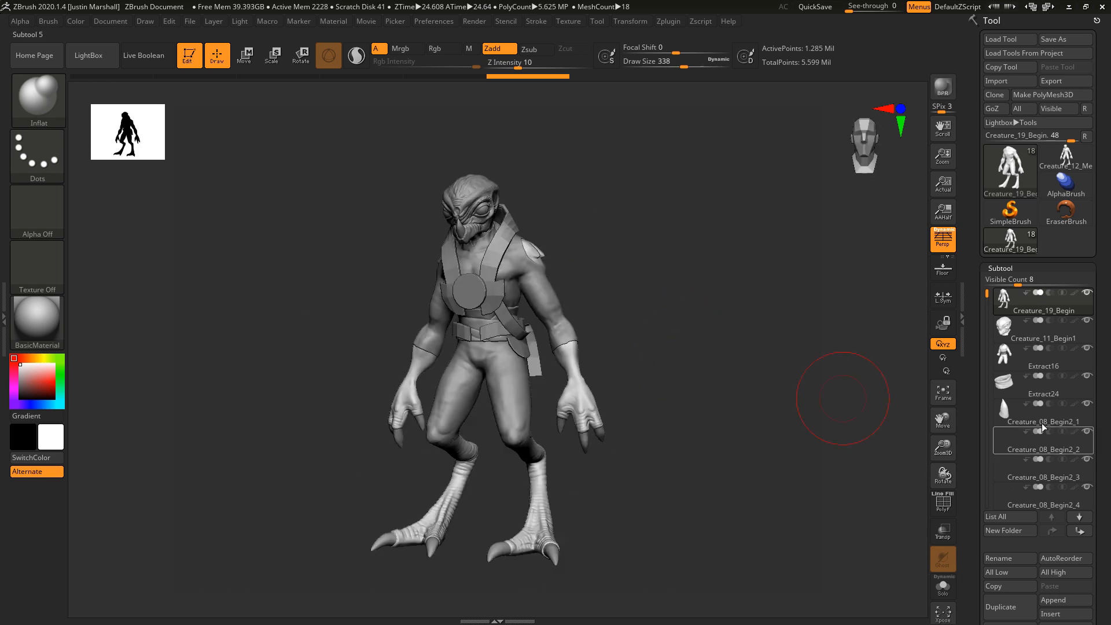
- Scroll the Subtool list to check the appended beltExport through sashExport subtools
{"action": "scroll", "scroll_direction": "down", "scroll_amount": 3}
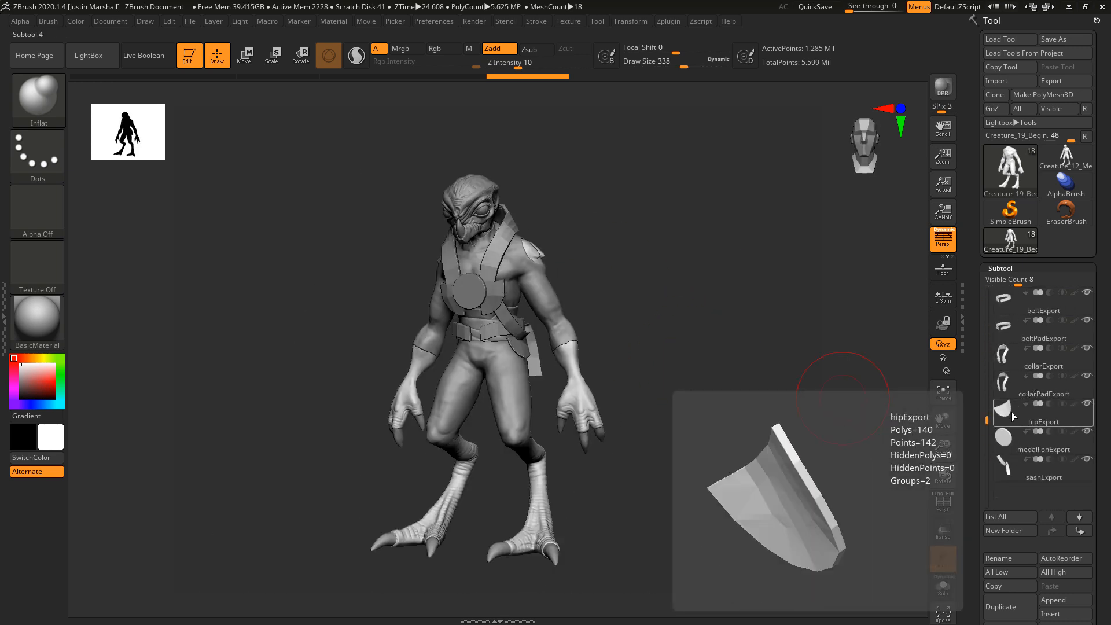
{"action": "mouse_move", "coordinate": [988, 421]}
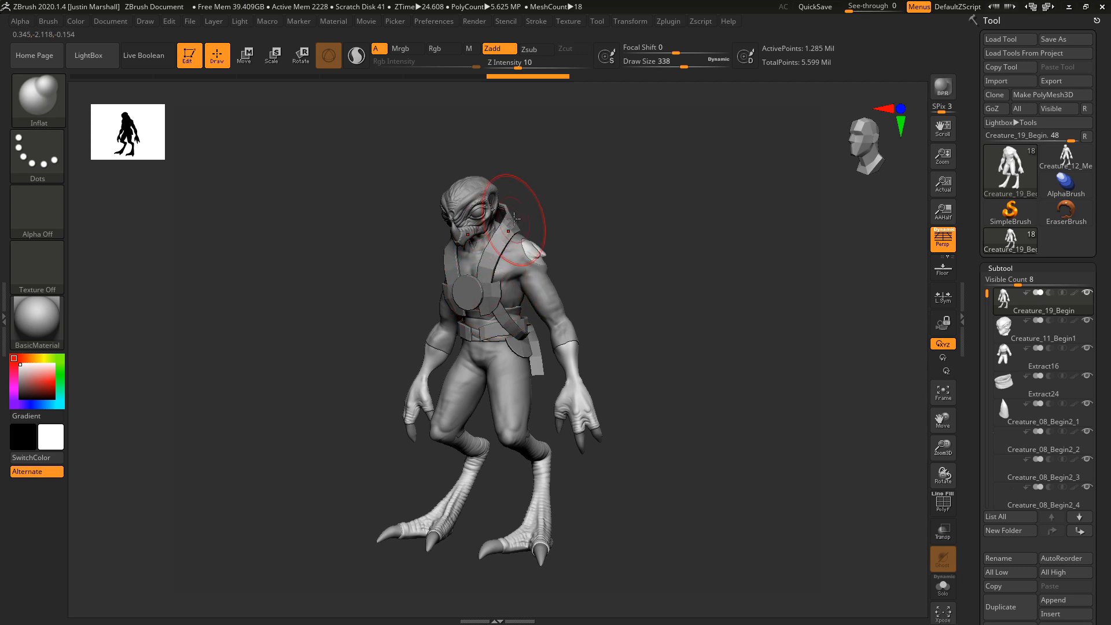
{"action": "mouse_move", "coordinate": [525, 357]}
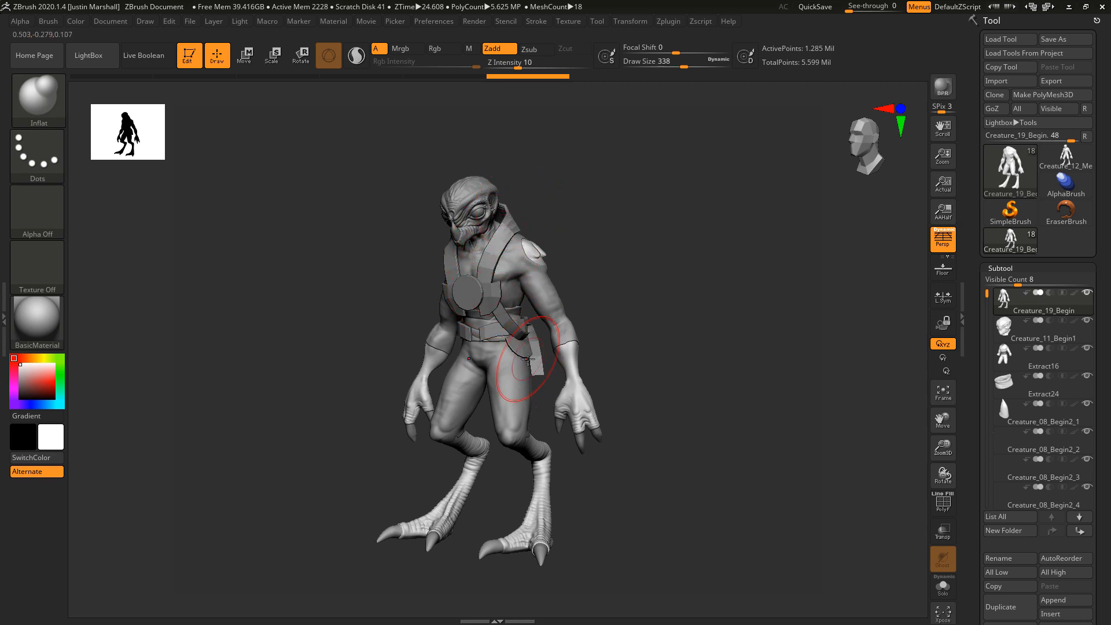